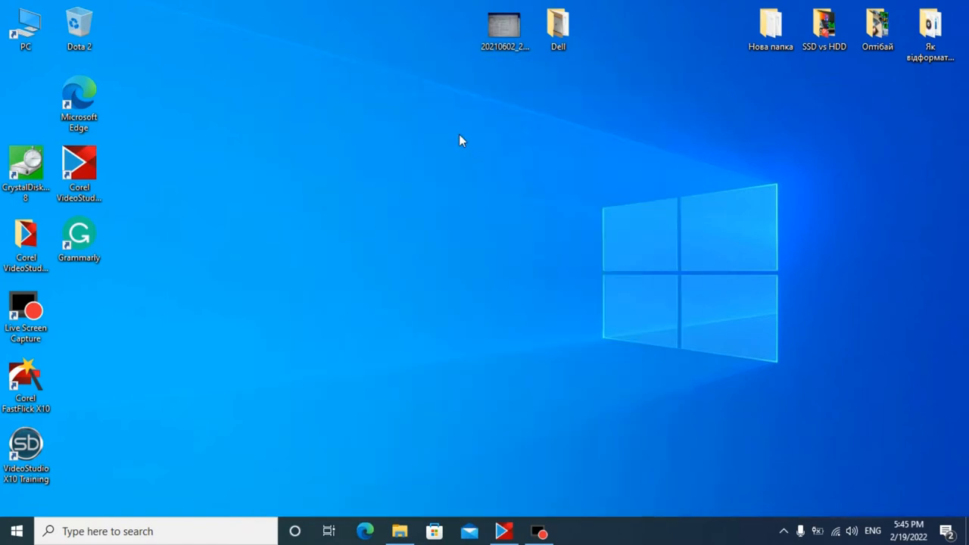
{"action": "mouse_move", "coordinate": [140, 254]}
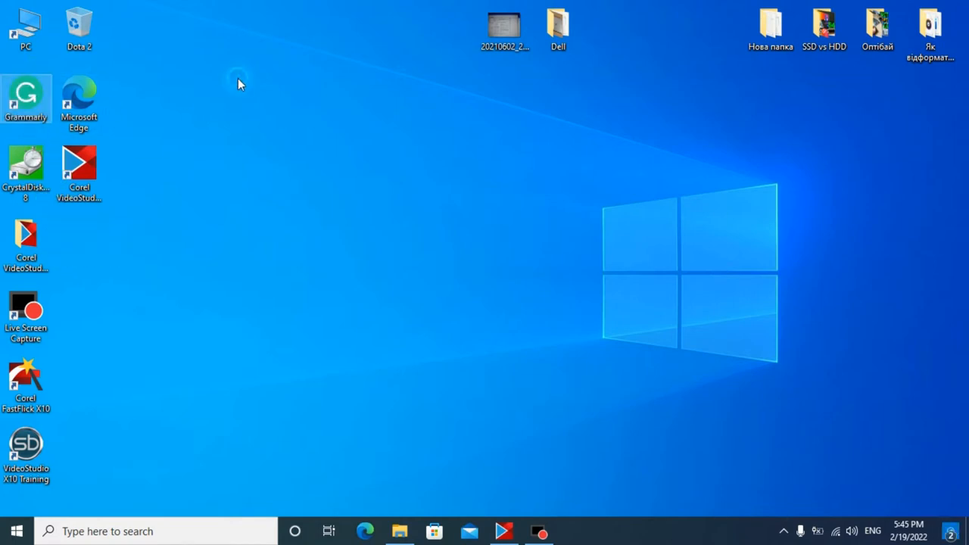
{"action": "mouse_move", "coordinate": [558, 25]}
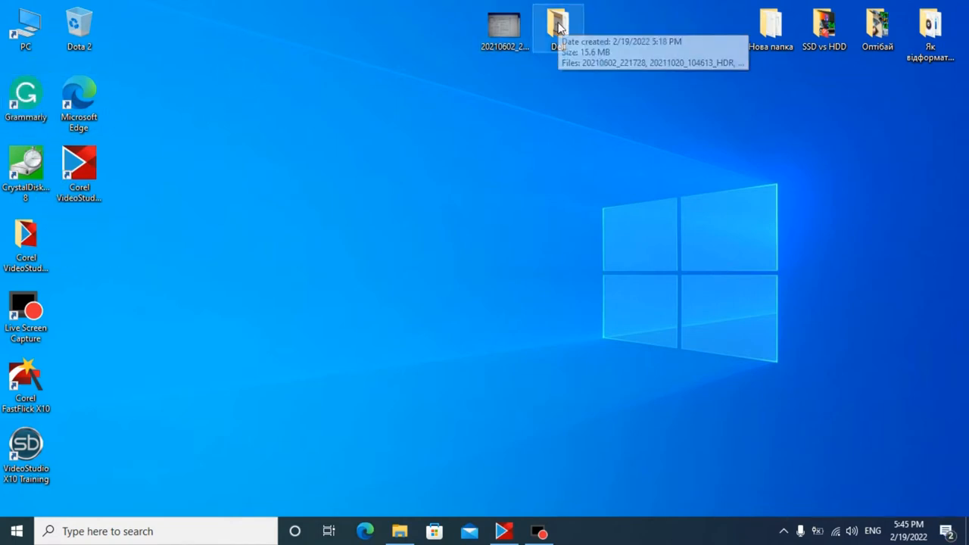
Step: Open the desktop Dell folder and view the laptop photo 20211020_104613_HDR
{"action": "double_click", "coordinate": [558, 23]}
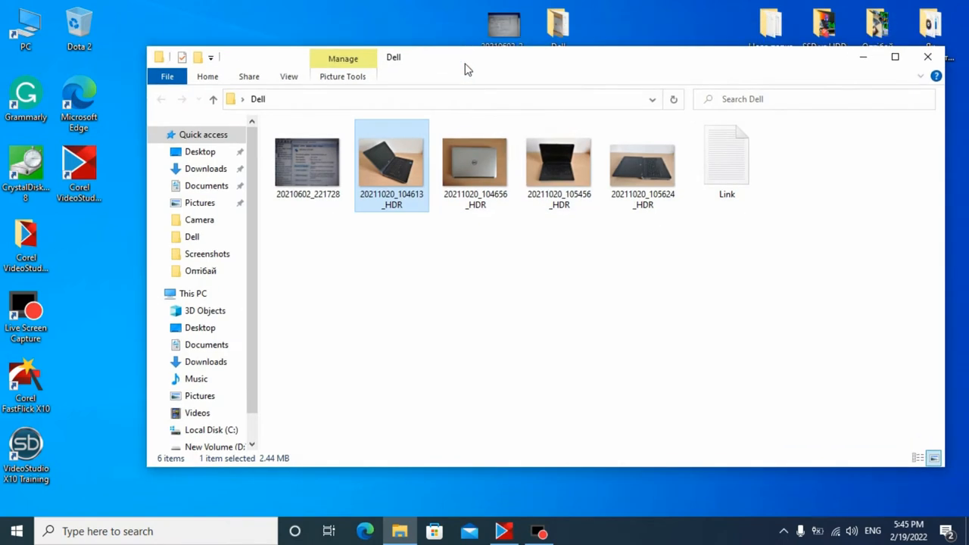
{"action": "mouse_move", "coordinate": [435, 152]}
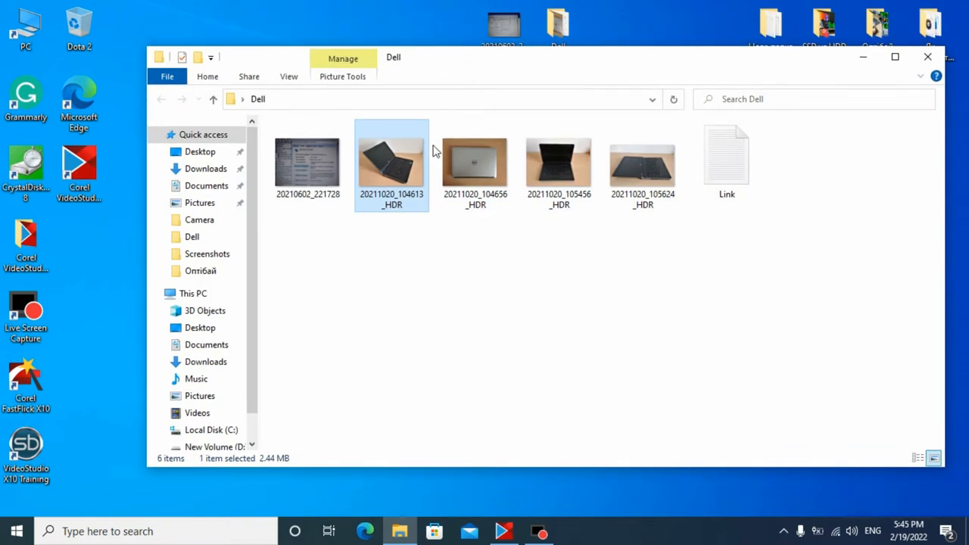
{"action": "mouse_move", "coordinate": [506, 272]}
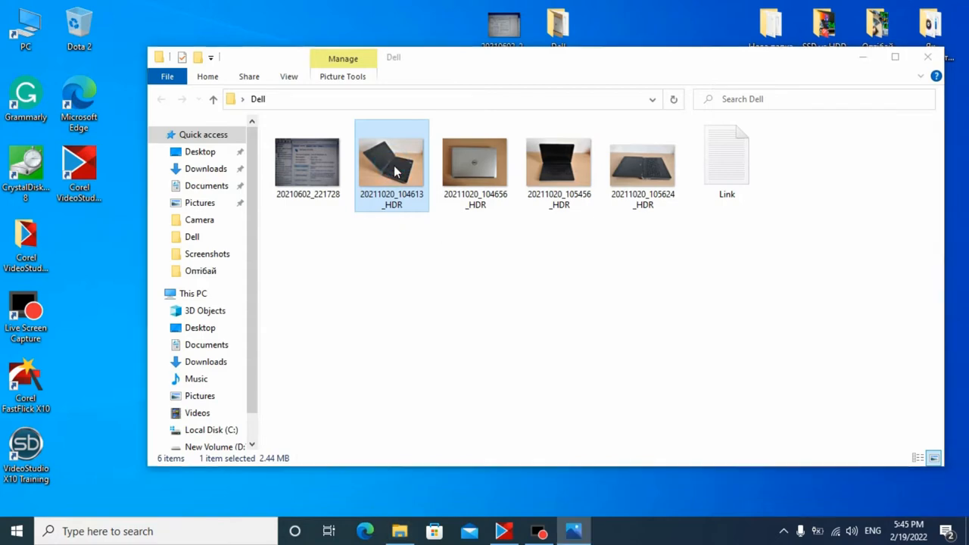
{"action": "double_click", "coordinate": [392, 159]}
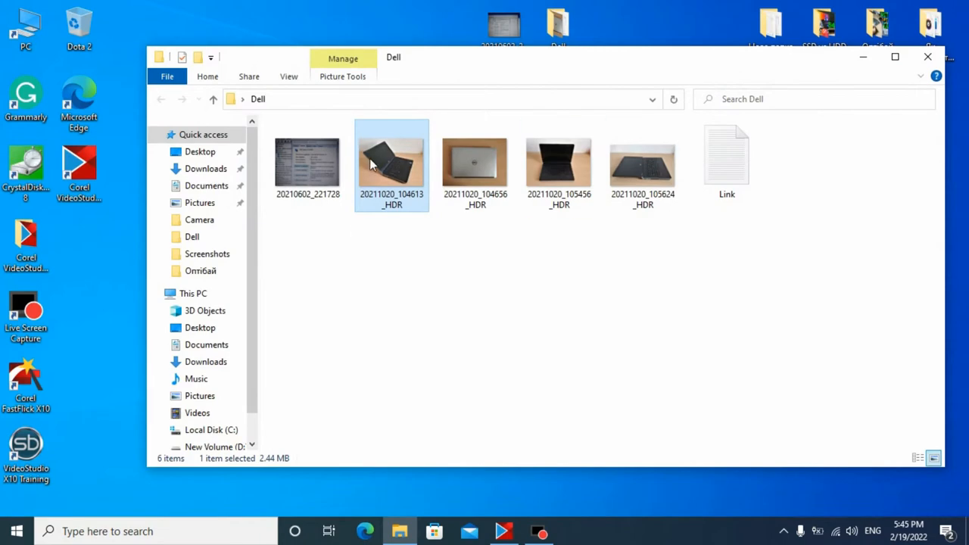
{"action": "mouse_move", "coordinate": [49, 95]}
{"action": "type", "text": "a"}
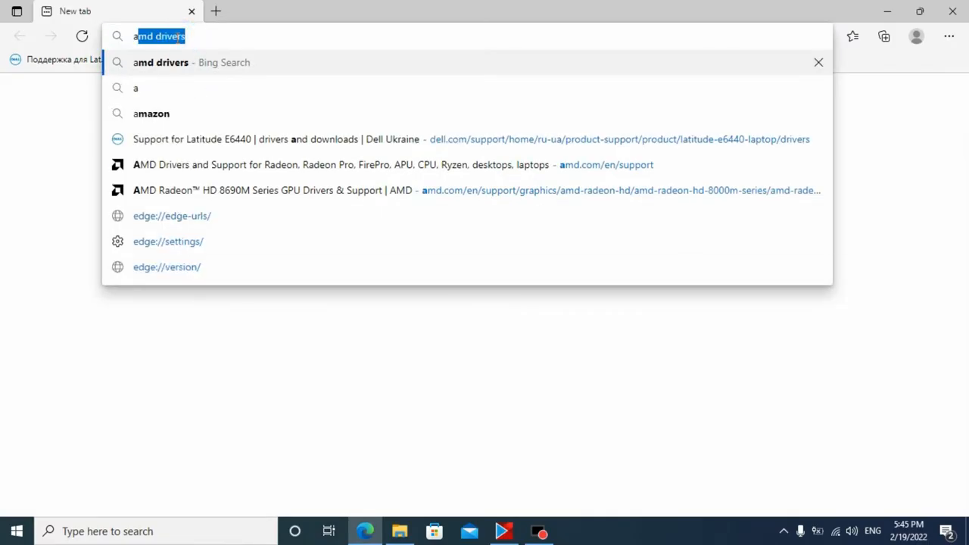
Step: Run the 'amd drivers' search and open AMD's Drivers and Support page
{"action": "key", "text": "Return"}
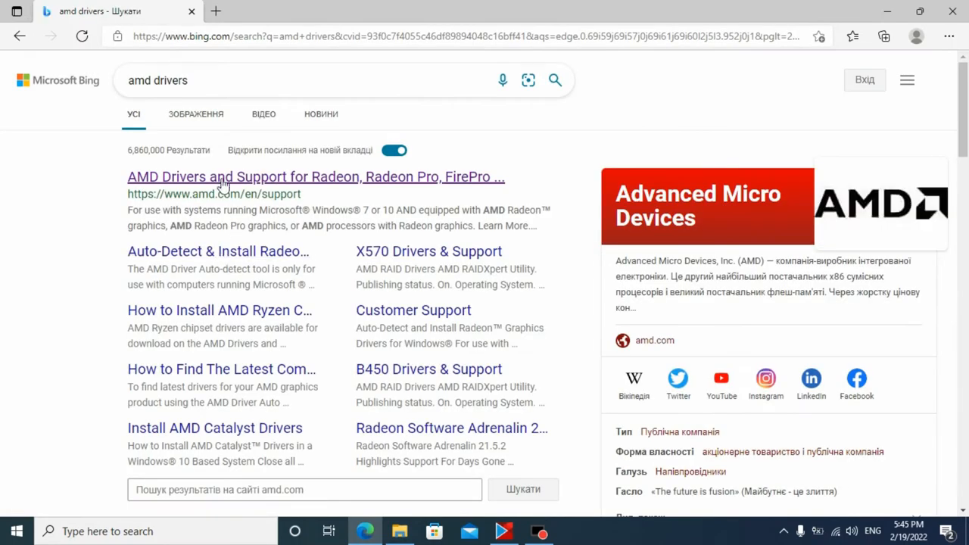
{"action": "left_click", "coordinate": [314, 177]}
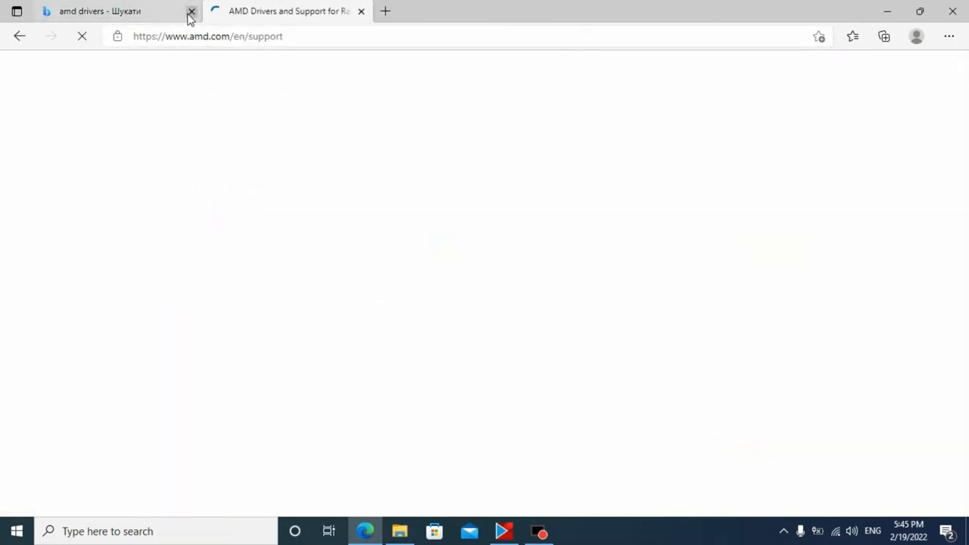
{"action": "left_click", "coordinate": [190, 10]}
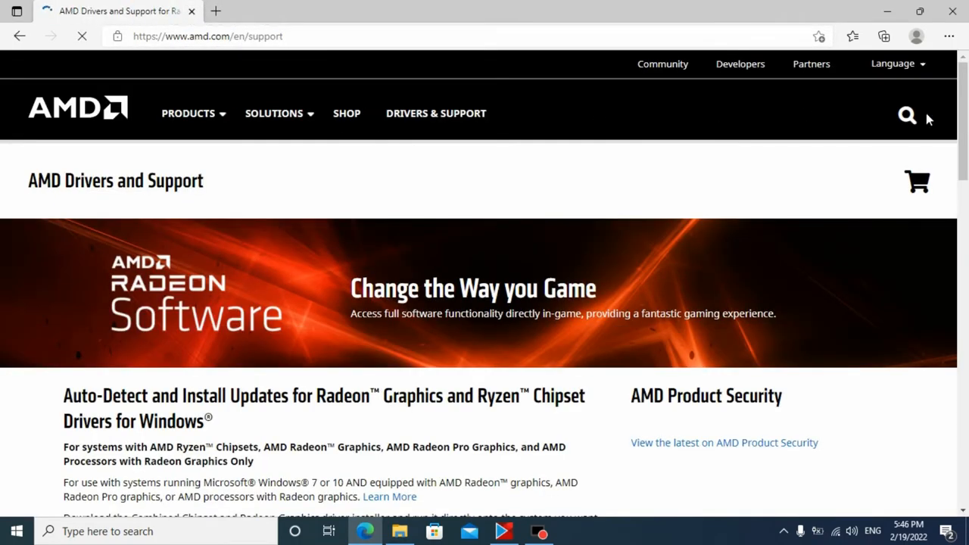
{"action": "scroll", "scroll_direction": "down", "scroll_amount": 3}
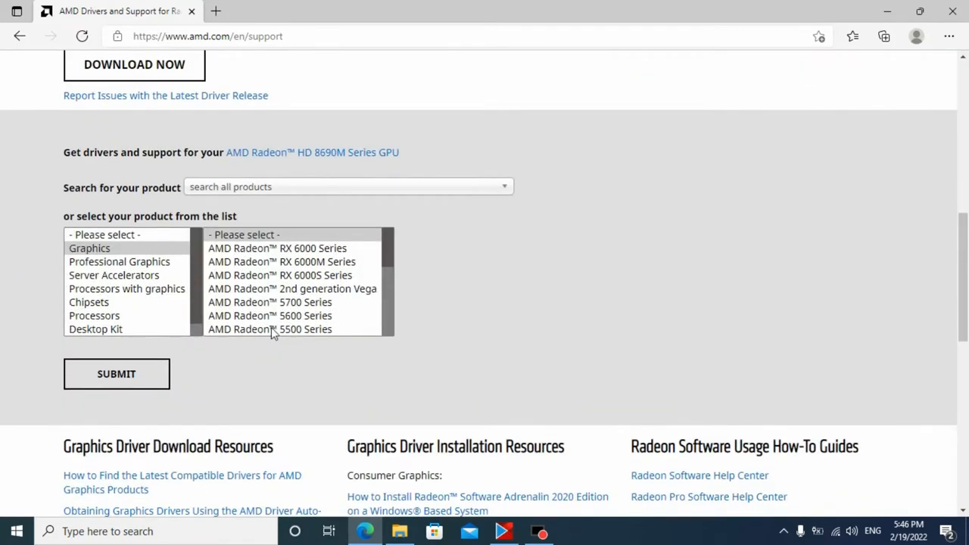
{"action": "scroll", "scroll_direction": "down", "scroll_amount": 3}
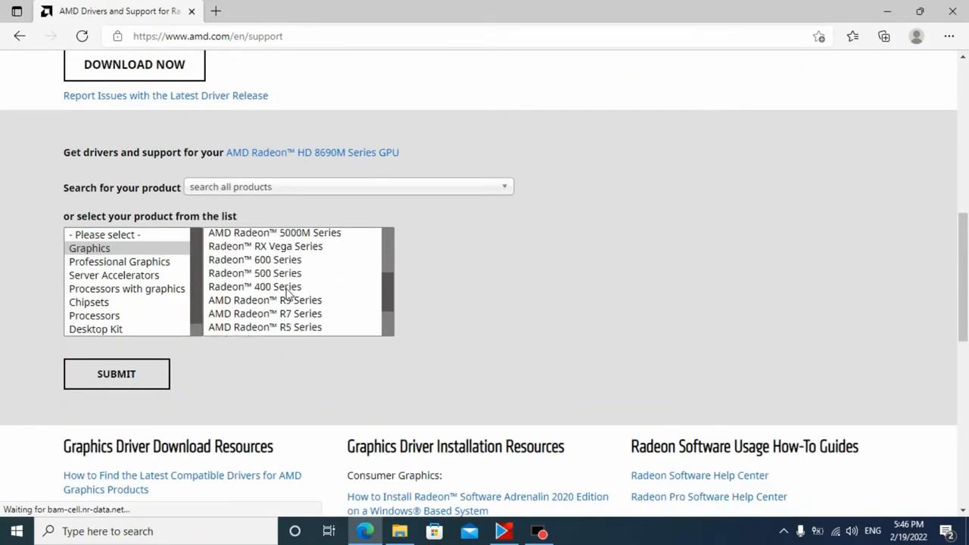
Step: Select AMD Radeon HD > HD 8000M Series > HD 8790M Series GPU
{"action": "left_click", "coordinate": [249, 274]}
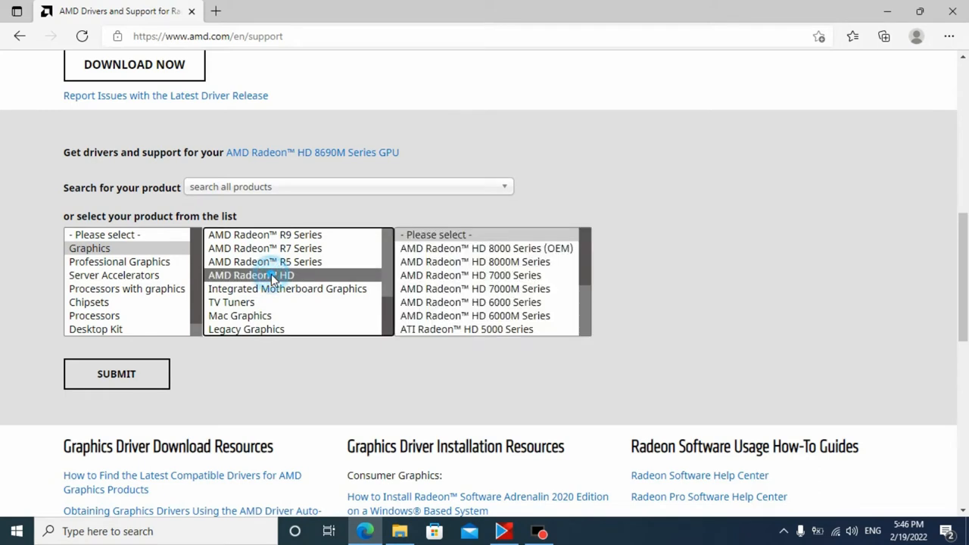
{"action": "left_click", "coordinate": [475, 261]}
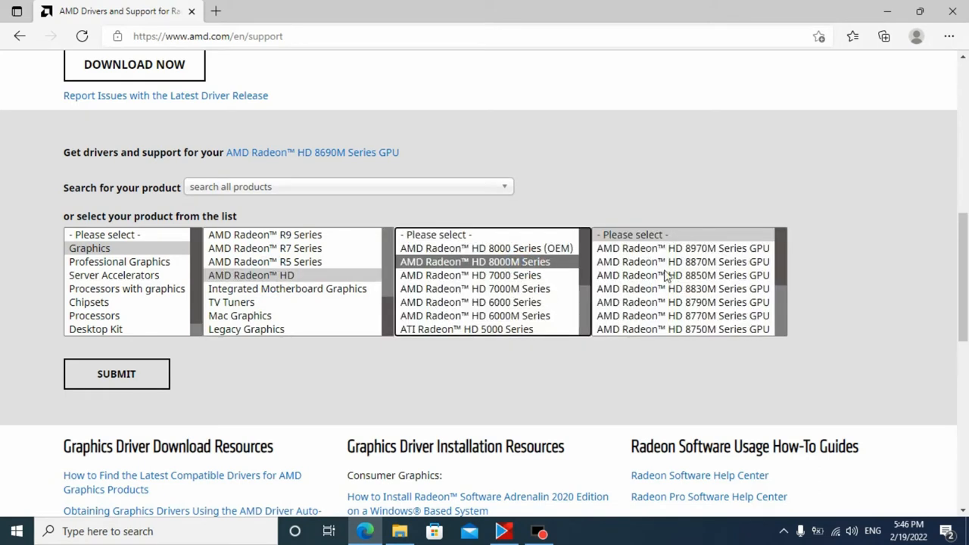
{"action": "mouse_move", "coordinate": [530, 265]}
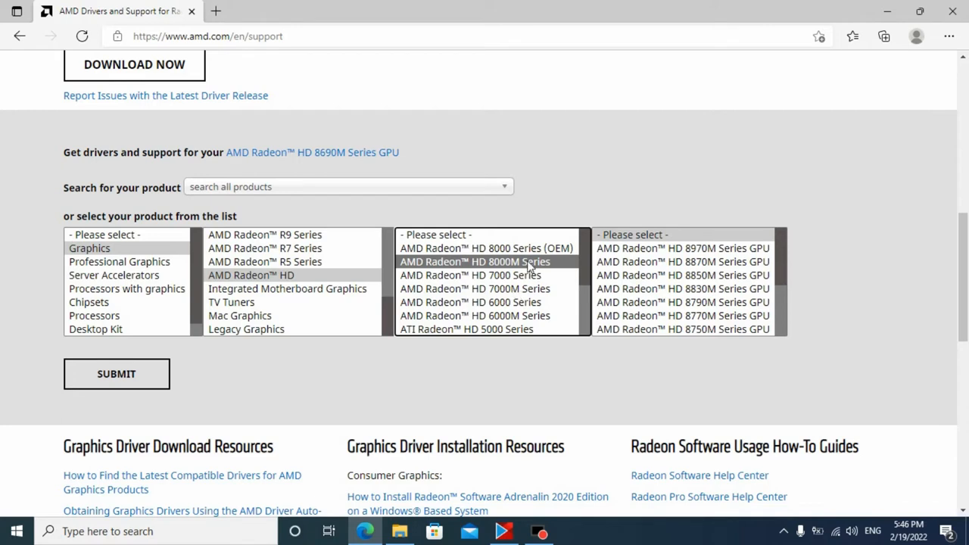
{"action": "scroll", "scroll_direction": "down", "scroll_amount": 3}
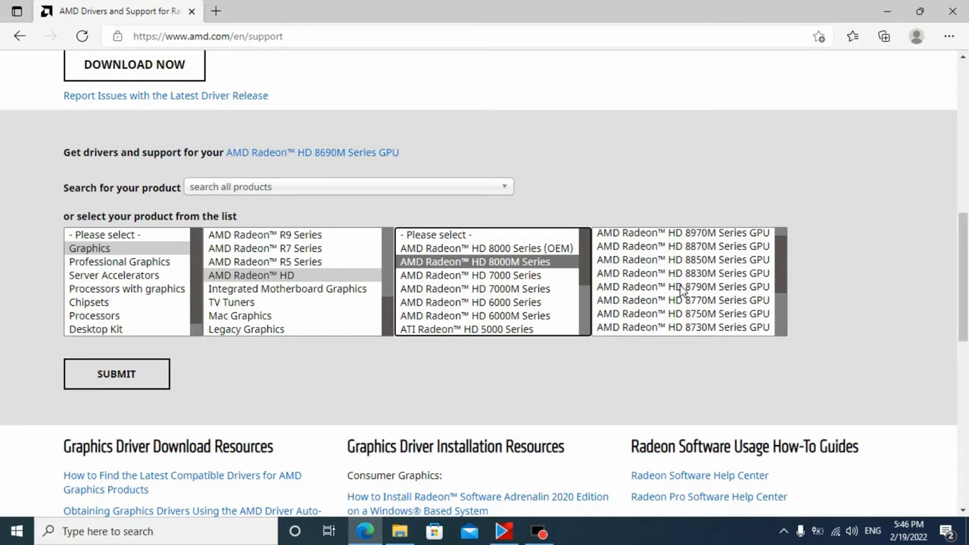
{"action": "left_click", "coordinate": [681, 286]}
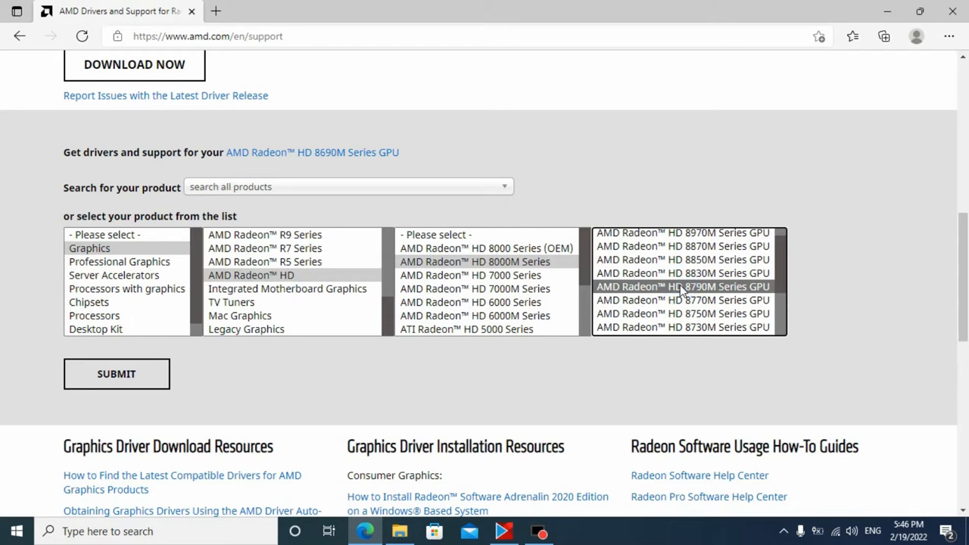
{"action": "mouse_move", "coordinate": [703, 295]}
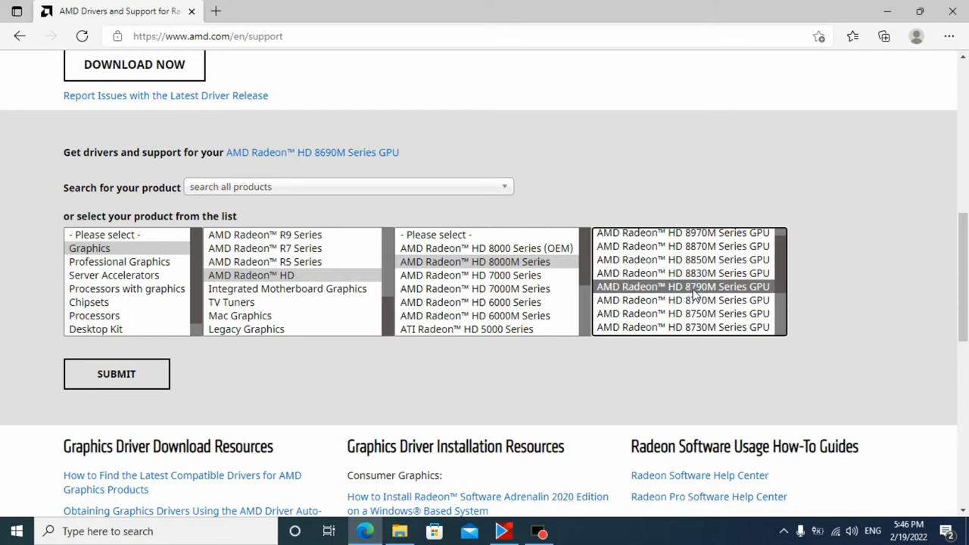
{"action": "mouse_move", "coordinate": [715, 295]}
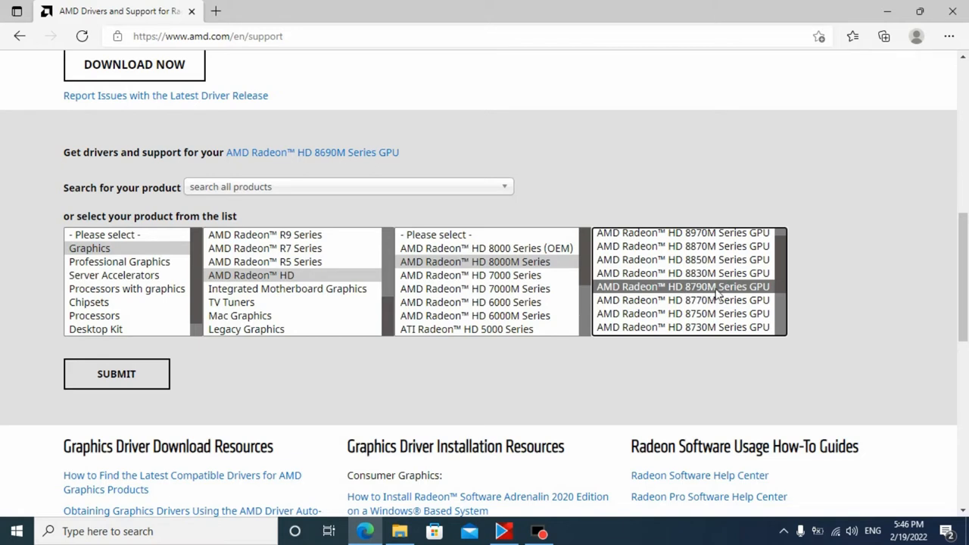
{"action": "mouse_move", "coordinate": [716, 291]}
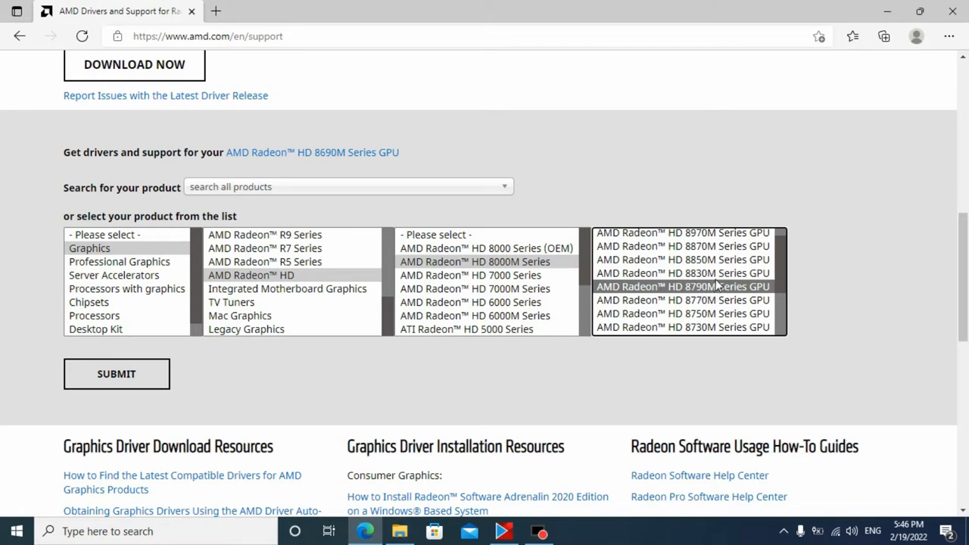
{"action": "scroll", "scroll_direction": "down", "scroll_amount": 3}
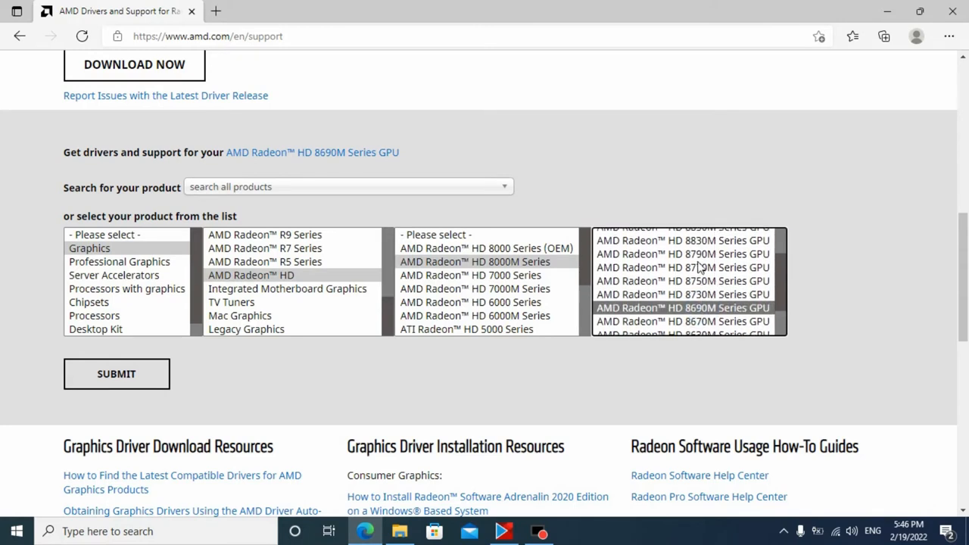
{"action": "mouse_move", "coordinate": [695, 261]}
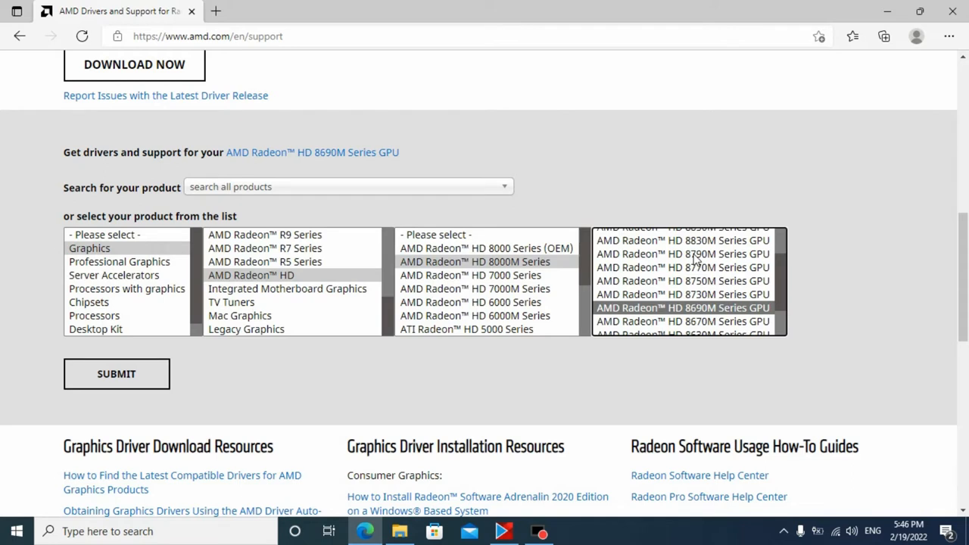
{"action": "mouse_move", "coordinate": [689, 253]}
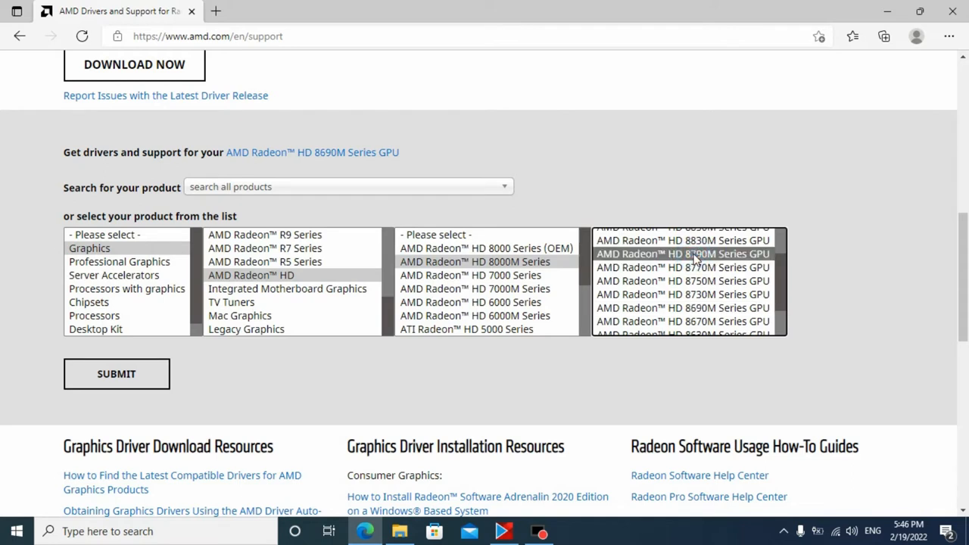
{"action": "mouse_move", "coordinate": [215, 11]}
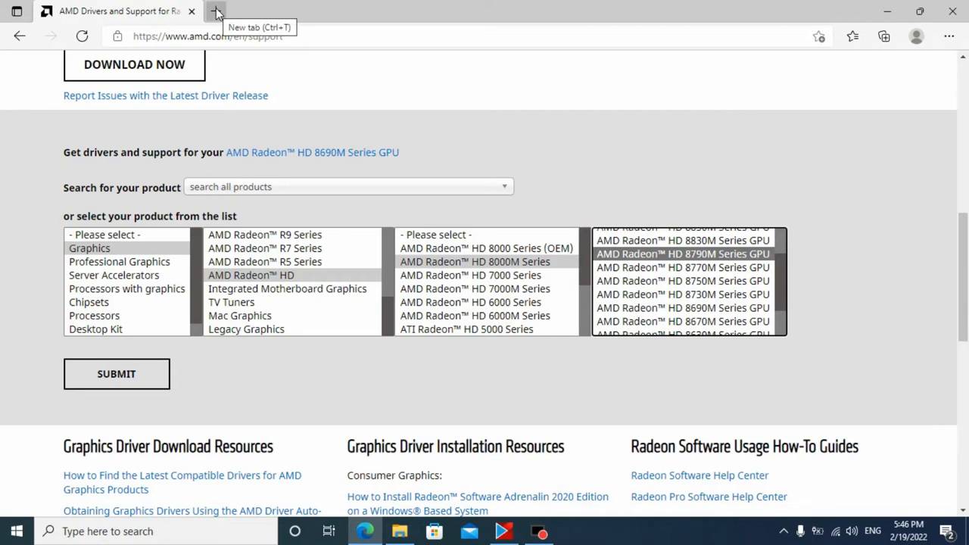
{"action": "mouse_move", "coordinate": [812, 257]}
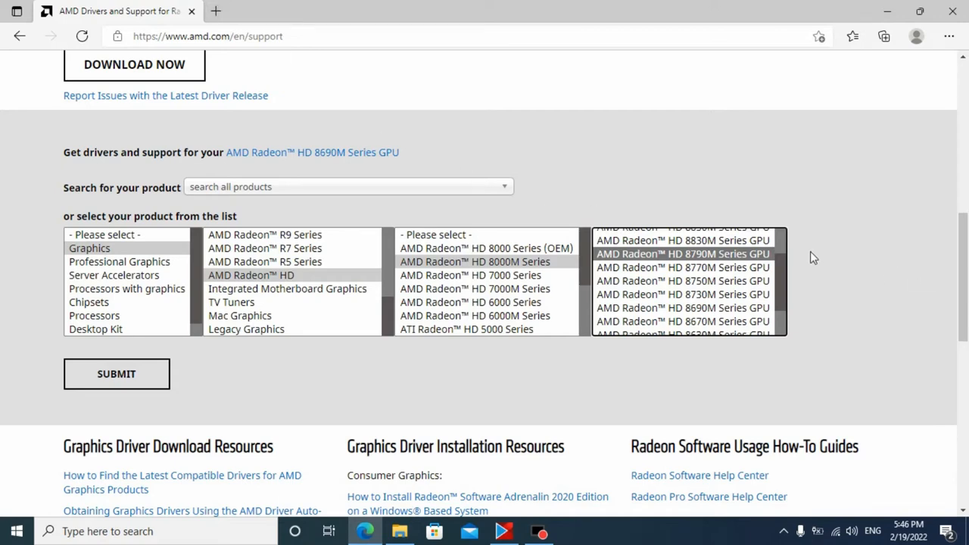
{"action": "scroll", "scroll_direction": "down", "scroll_amount": 3}
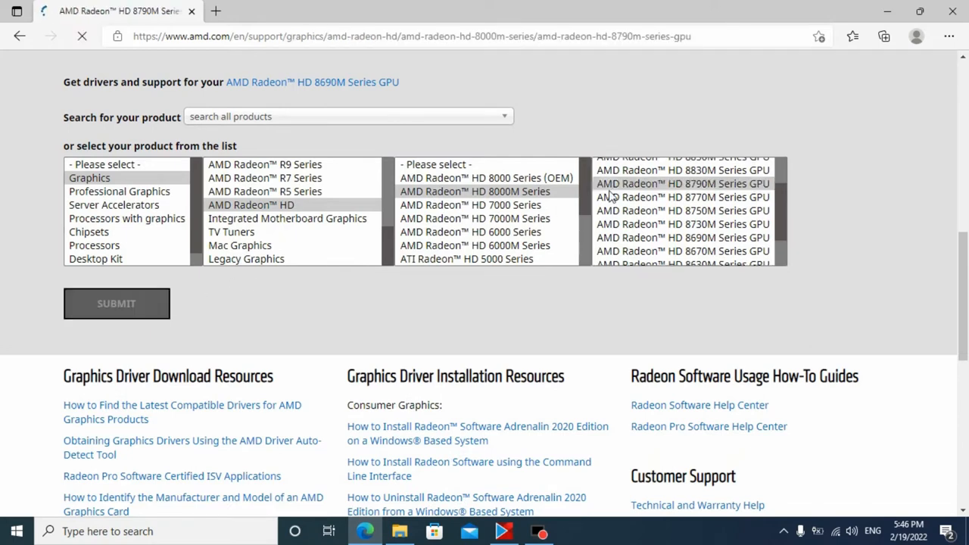
Step: Load the HD 8790M page, expand Windows 10 64-Bit Edition drivers, and open a new tab
{"action": "left_click", "coordinate": [117, 303]}
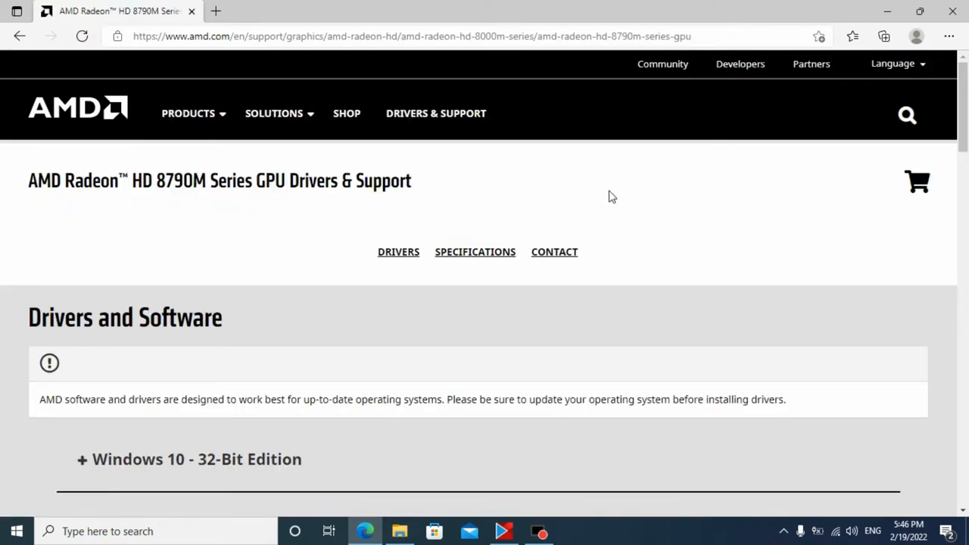
{"action": "scroll", "scroll_direction": "down", "scroll_amount": 3}
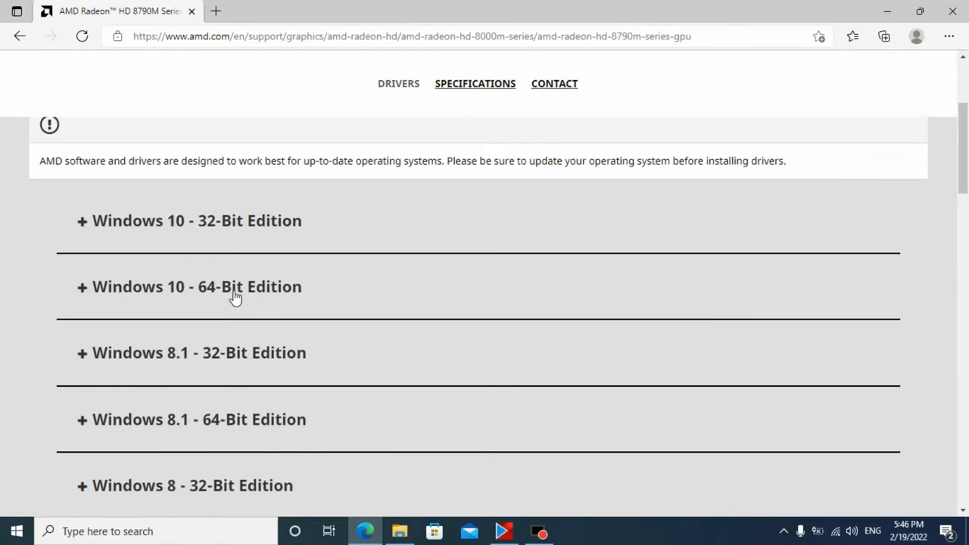
{"action": "left_click", "coordinate": [196, 286]}
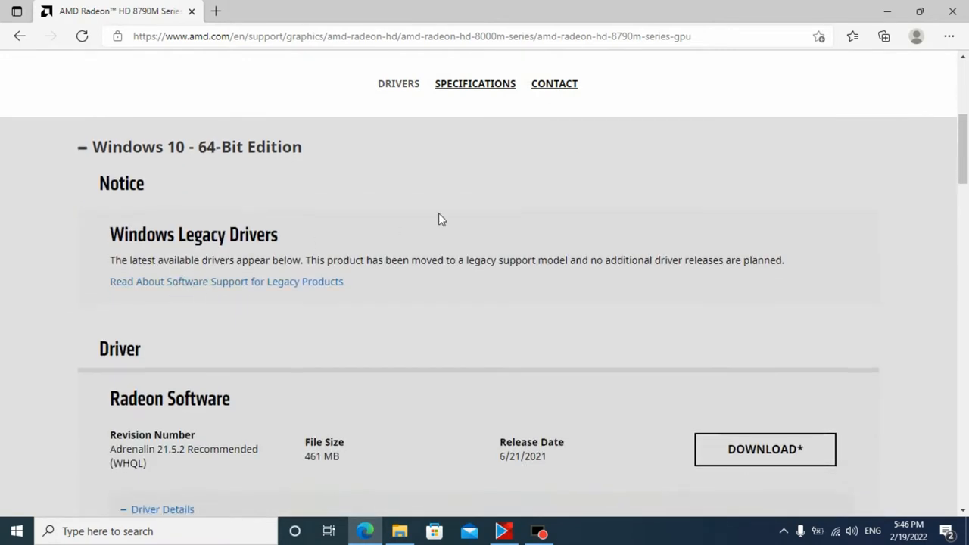
{"action": "mouse_move", "coordinate": [457, 214]}
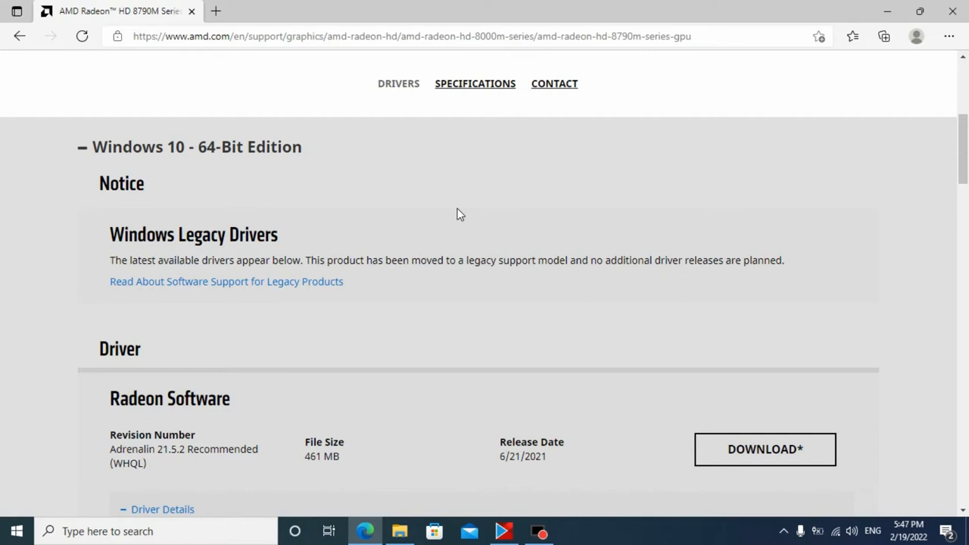
{"action": "mouse_move", "coordinate": [322, 77]}
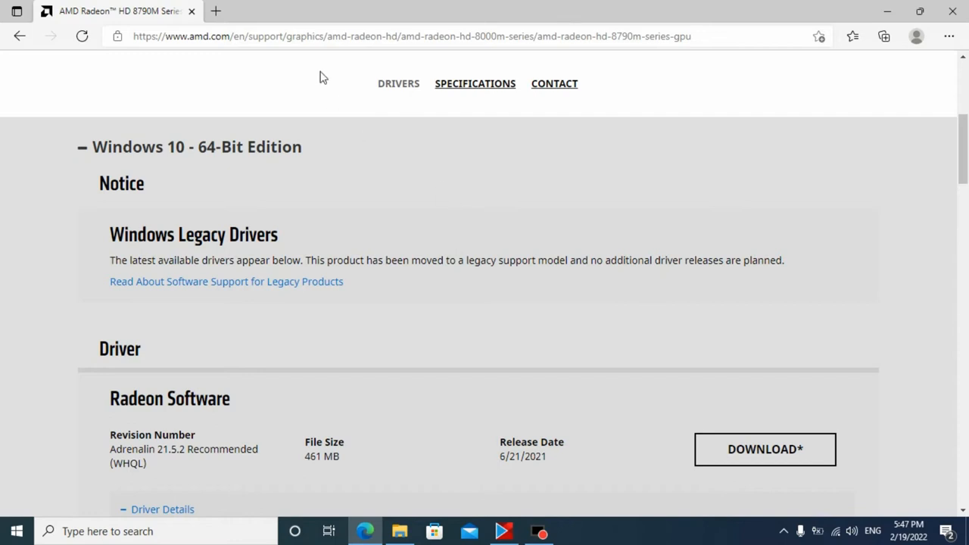
{"action": "mouse_move", "coordinate": [217, 10]}
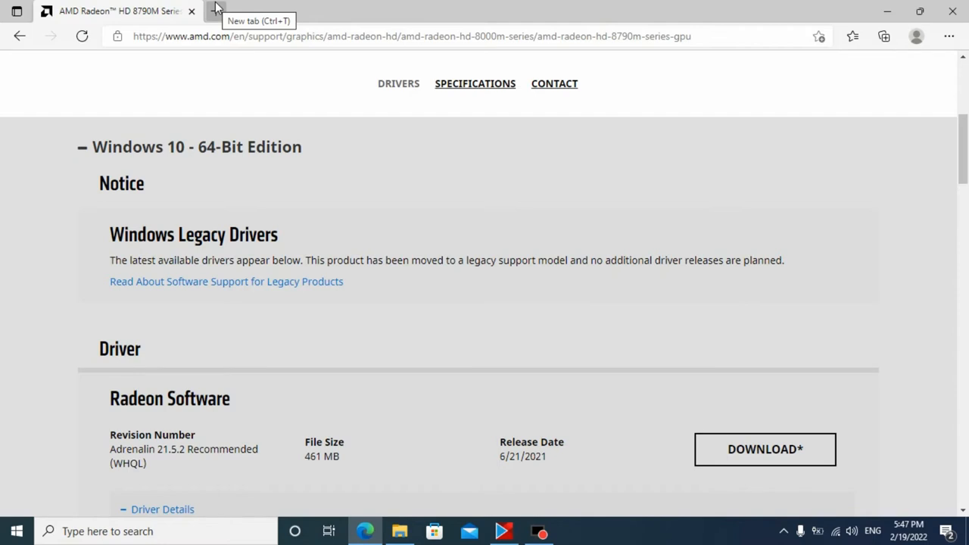
{"action": "mouse_move", "coordinate": [353, 31]}
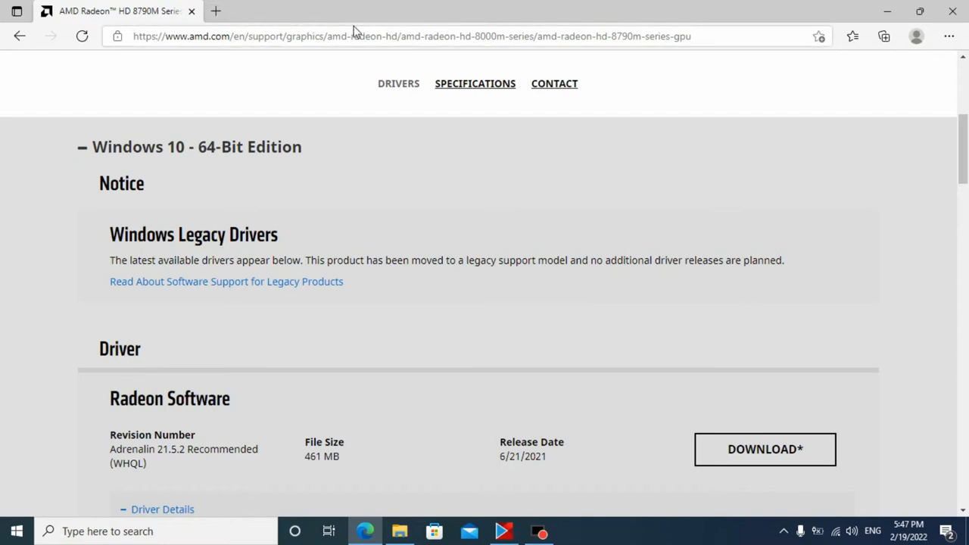
{"action": "mouse_move", "coordinate": [216, 11]}
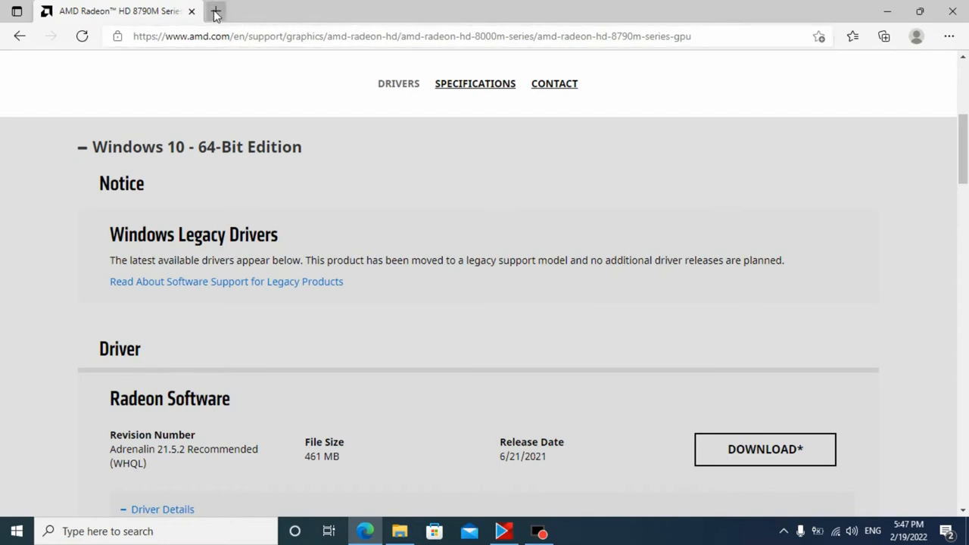
{"action": "mouse_move", "coordinate": [216, 14]}
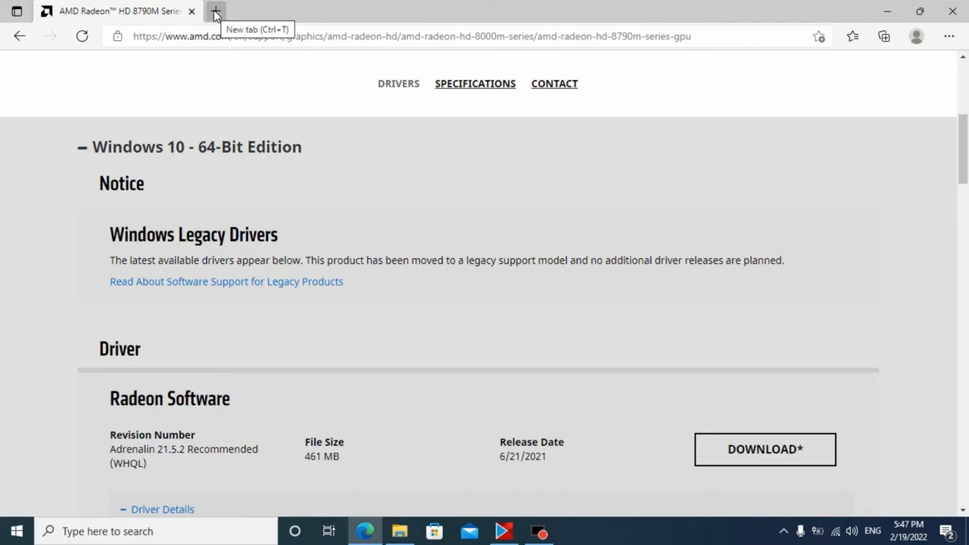
{"action": "left_click", "coordinate": [215, 11]}
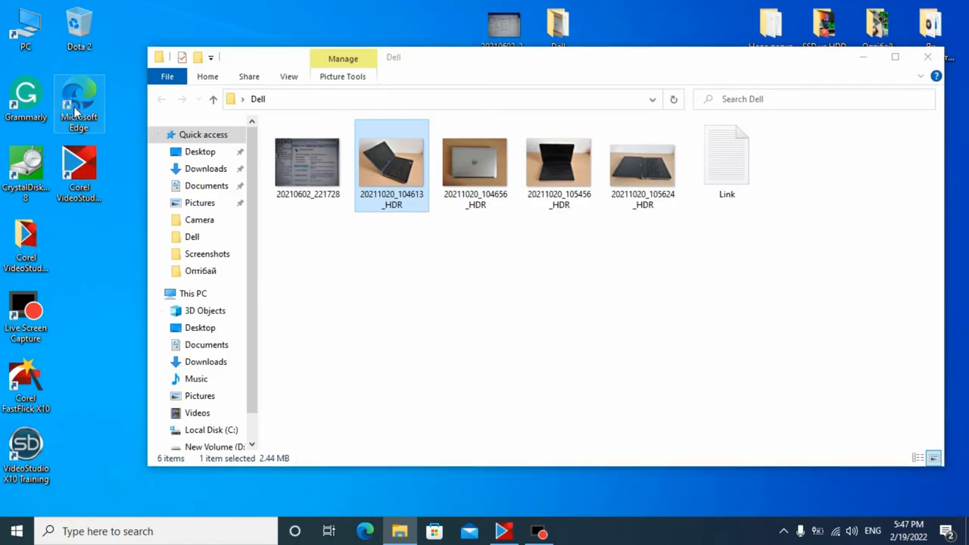
{"action": "left_click", "coordinate": [78, 102]}
{"action": "type", "text": "dell 6440 drivers"}
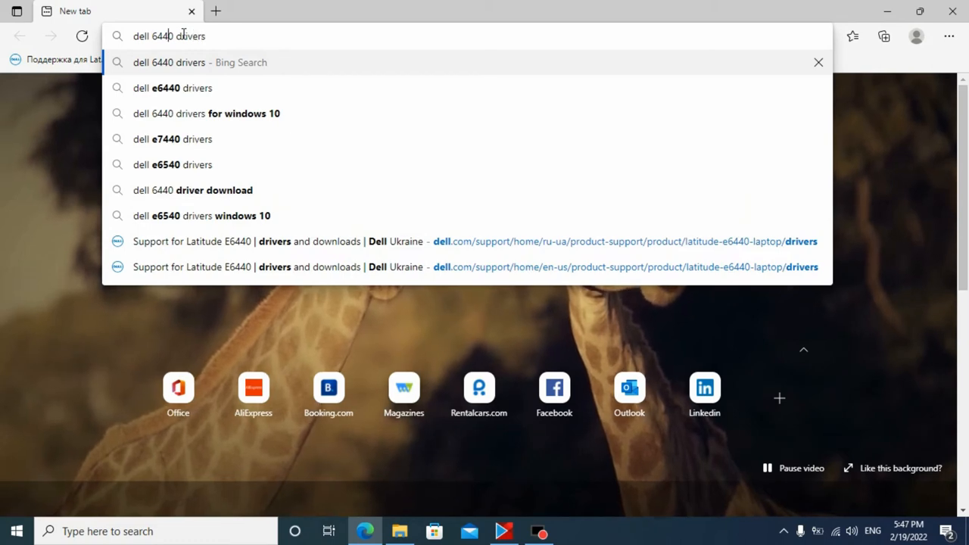
Step: Search 'dell e6440 drivers' and translate Dell's Russian support page into English
{"action": "type", "text": "e"}
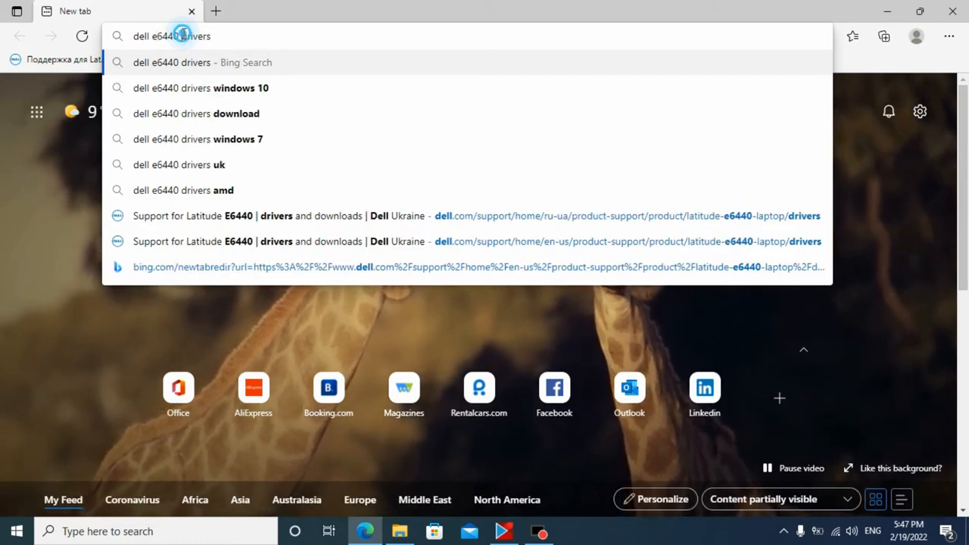
{"action": "double_click", "coordinate": [195, 36]}
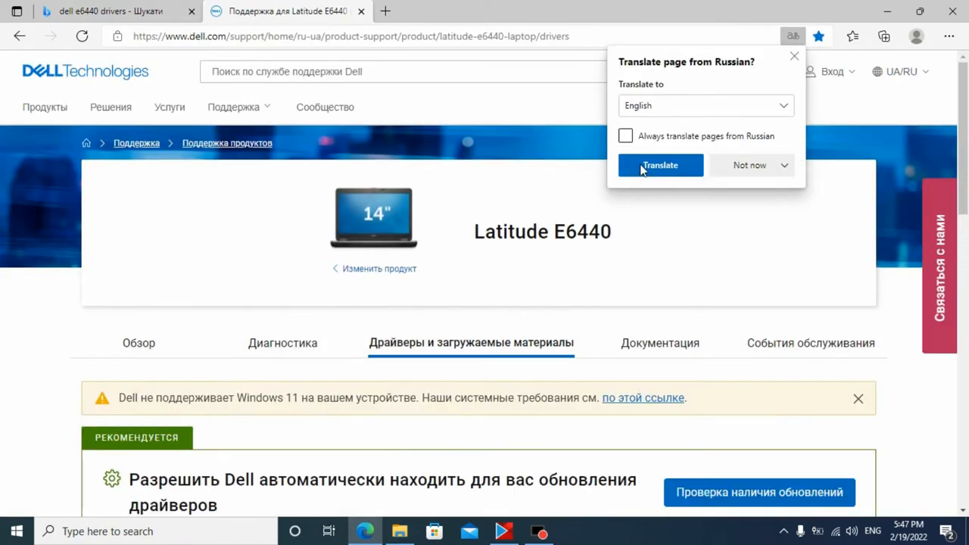
{"action": "left_click", "coordinate": [659, 165]}
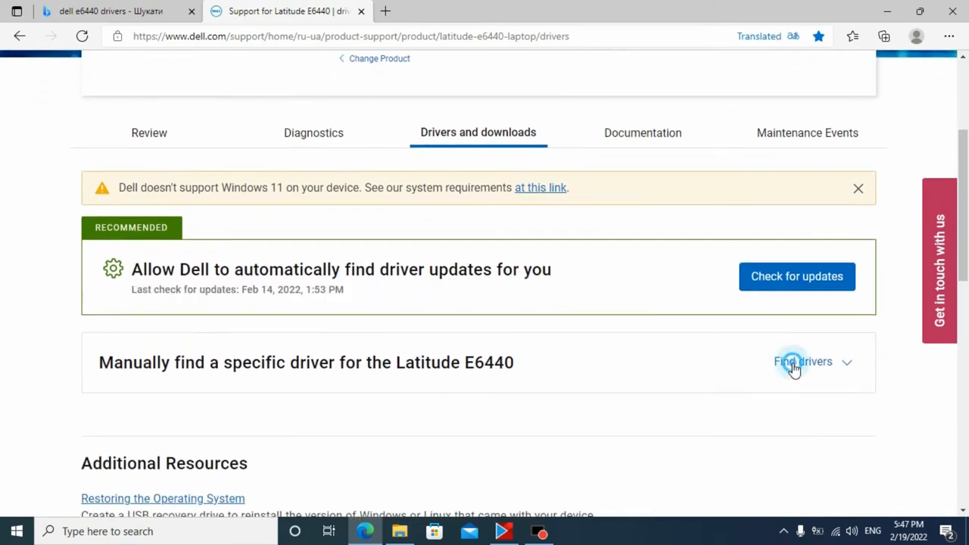
Step: Filter the Latitude E6440 drivers to BIOS and review the 12 Dec 2019 BIOS
{"action": "left_click", "coordinate": [802, 361]}
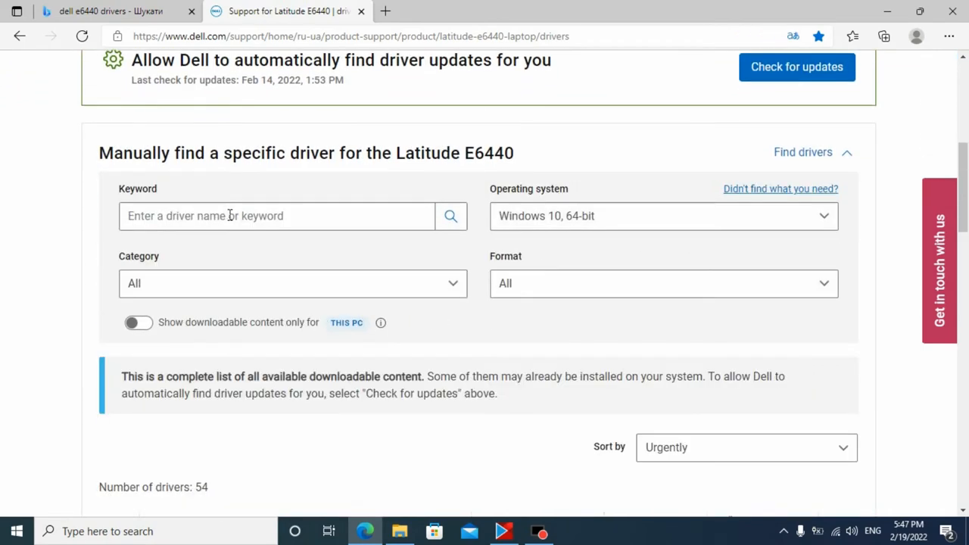
{"action": "left_click", "coordinate": [293, 284]}
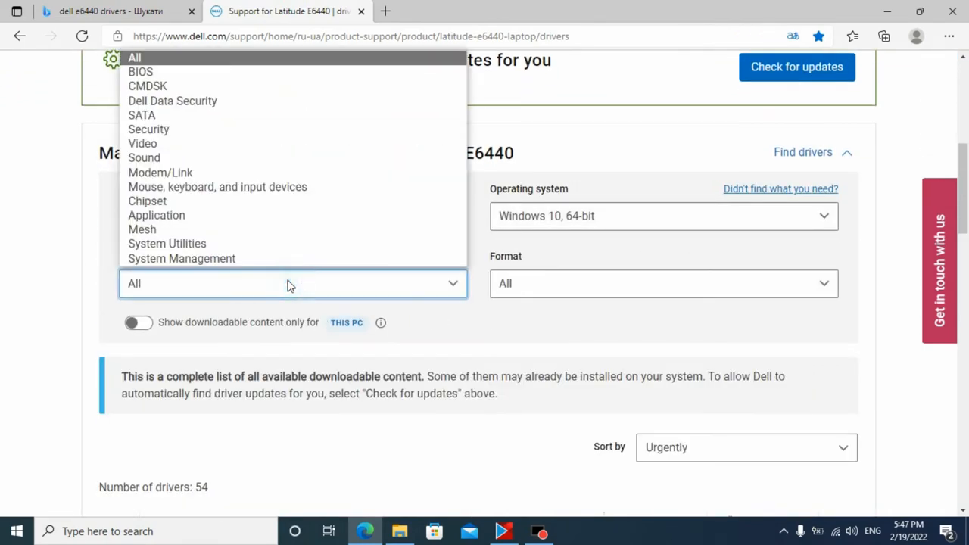
{"action": "left_click", "coordinate": [140, 71]}
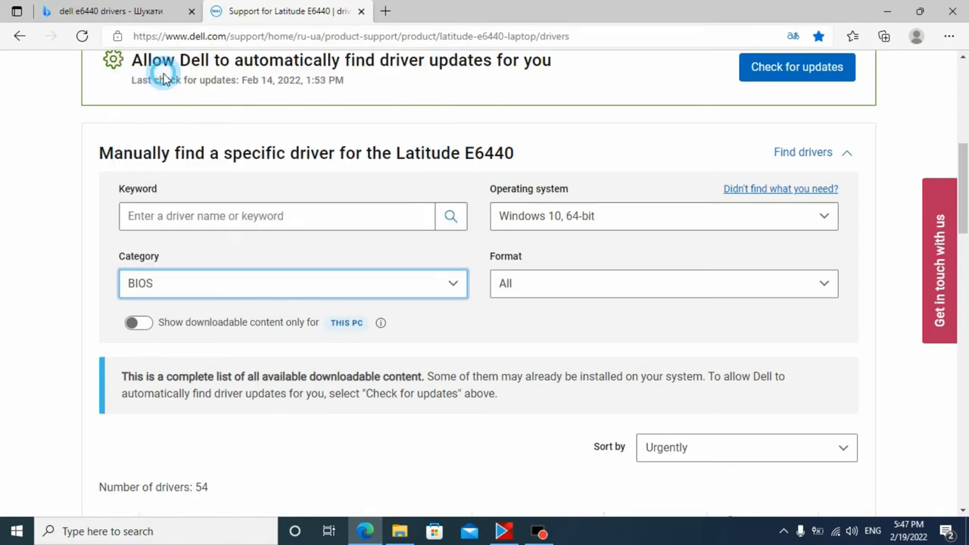
{"action": "scroll", "scroll_direction": "down", "scroll_amount": 3}
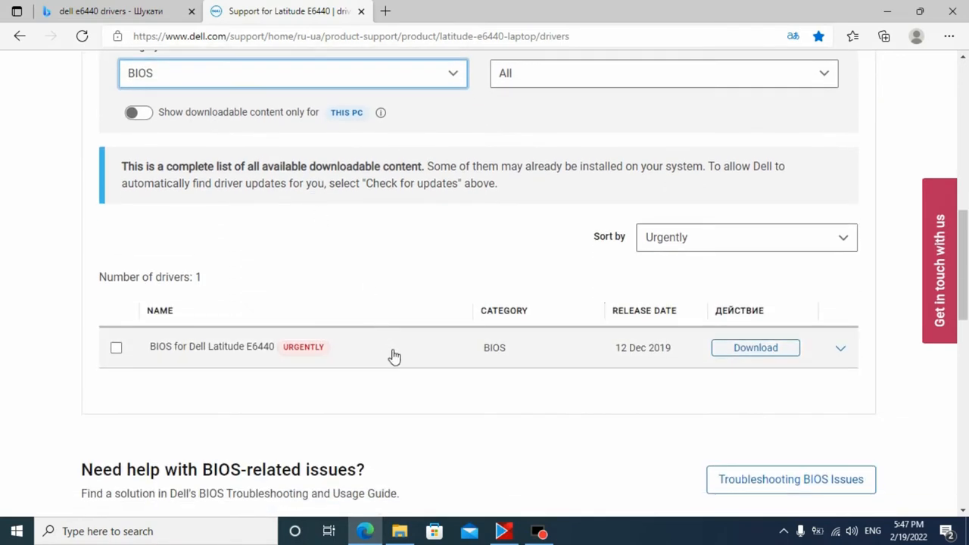
{"action": "mouse_move", "coordinate": [665, 355]}
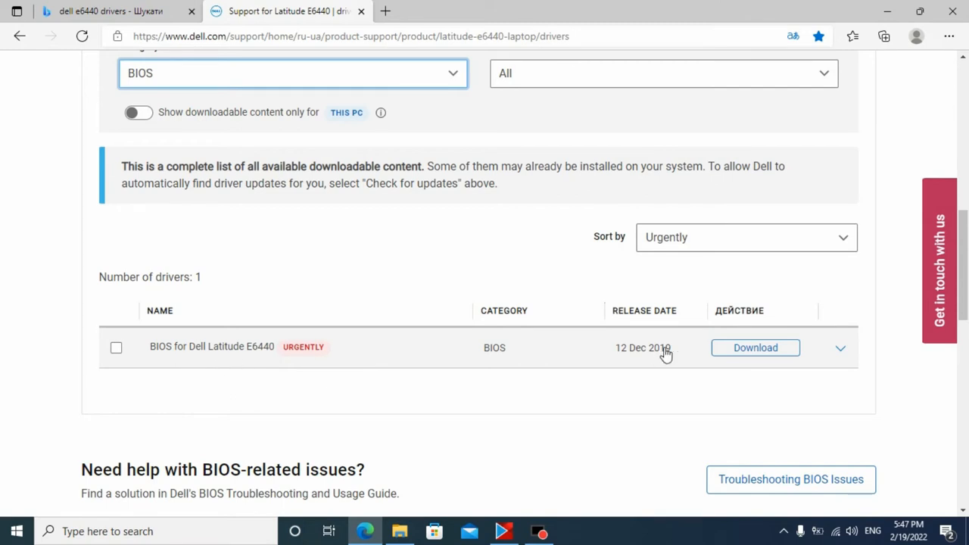
{"action": "mouse_move", "coordinate": [675, 362]}
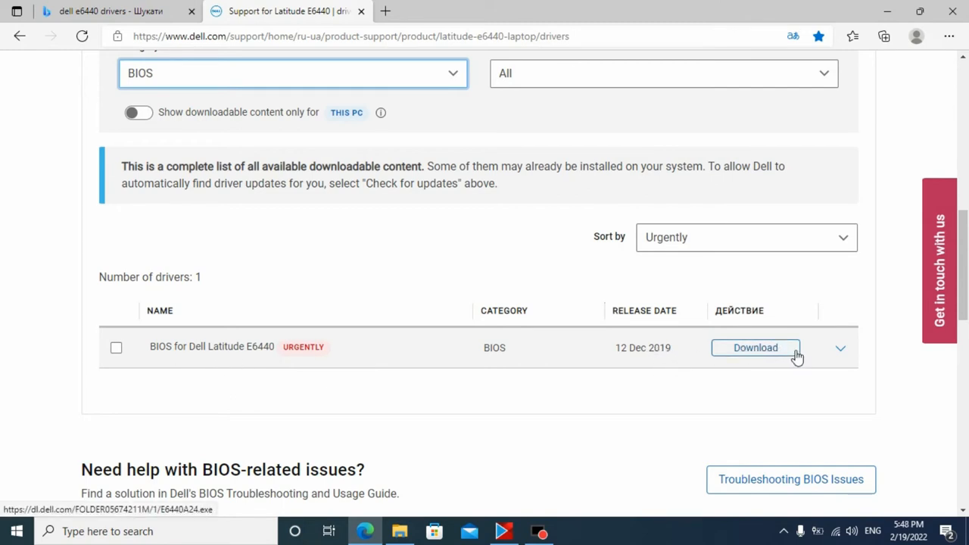
{"action": "scroll", "scroll_direction": "up", "scroll_amount": 3}
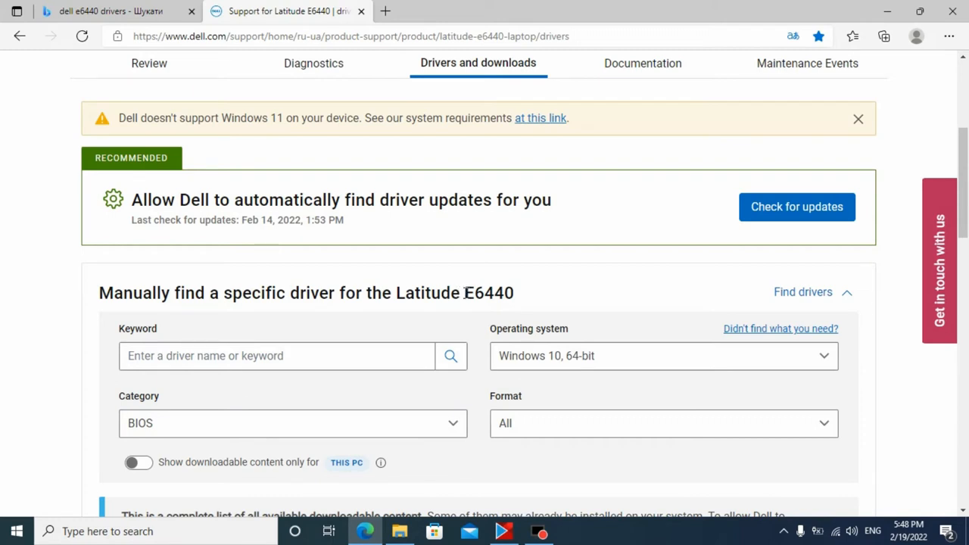
{"action": "double_click", "coordinate": [488, 293]}
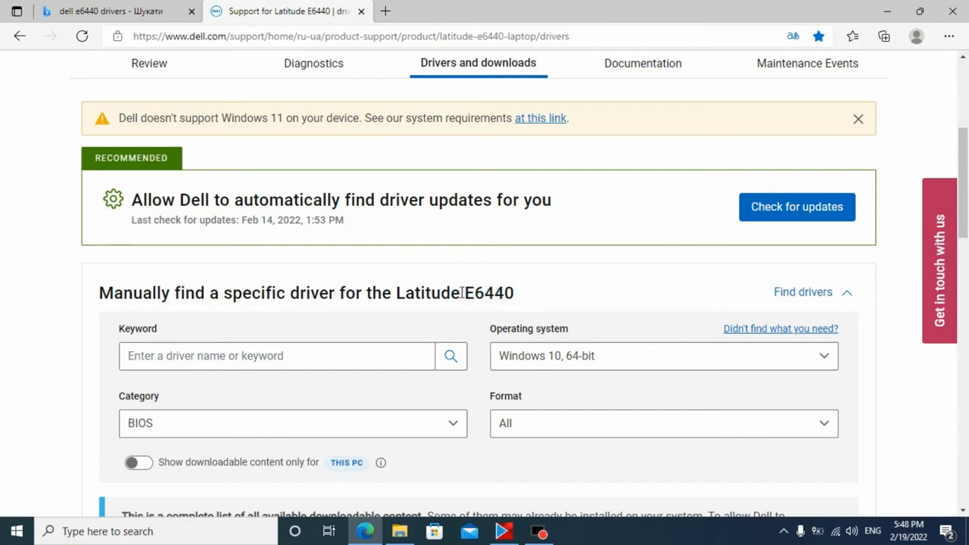
{"action": "scroll", "scroll_direction": "down", "scroll_amount": 3}
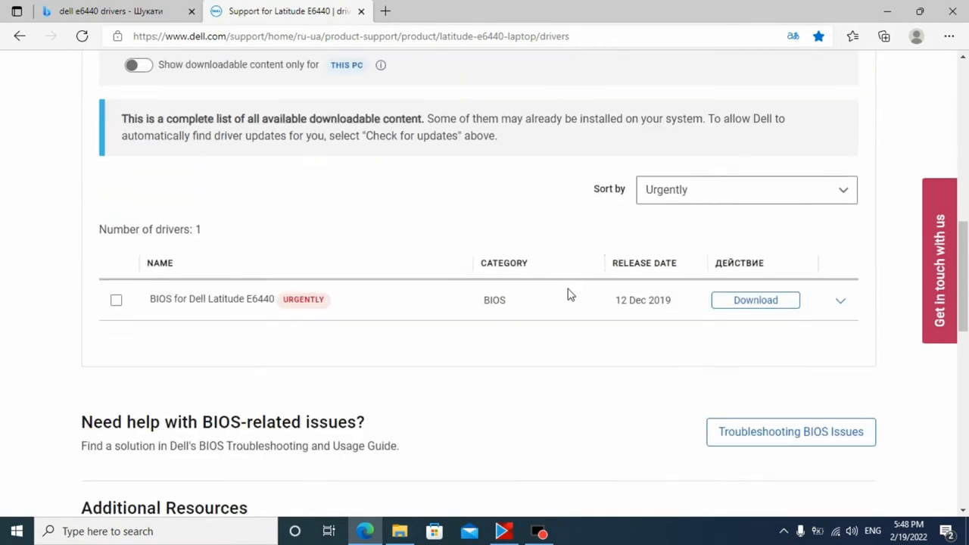
{"action": "scroll", "scroll_direction": "up", "scroll_amount": 3}
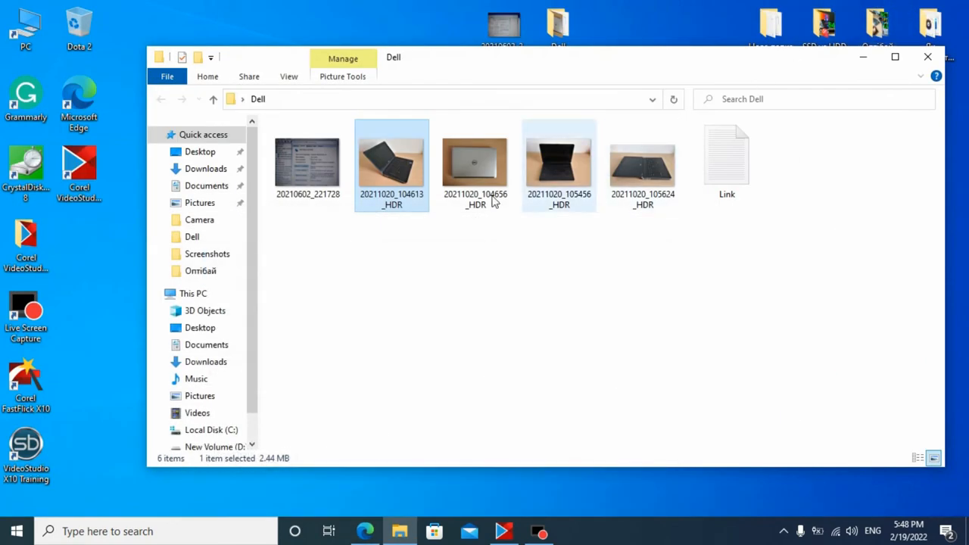
Step: Return to the desktop Dell folder and open its Link file
{"action": "double_click", "coordinate": [726, 159]}
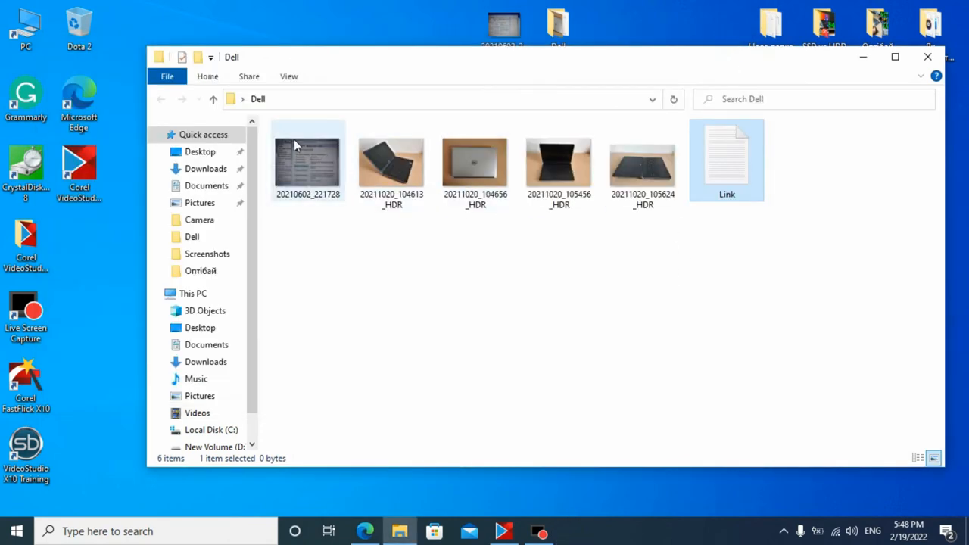
{"action": "mouse_move", "coordinate": [307, 162]}
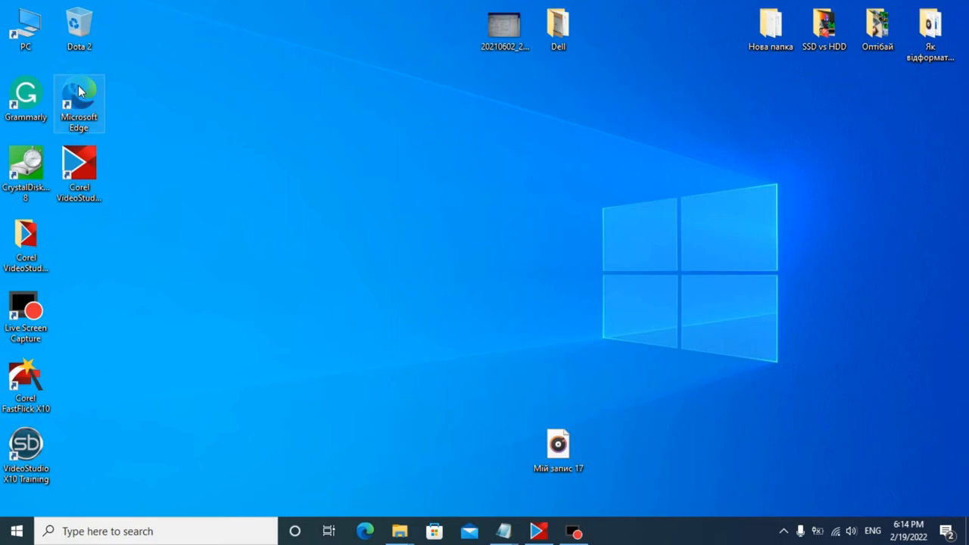
{"action": "double_click", "coordinate": [79, 97]}
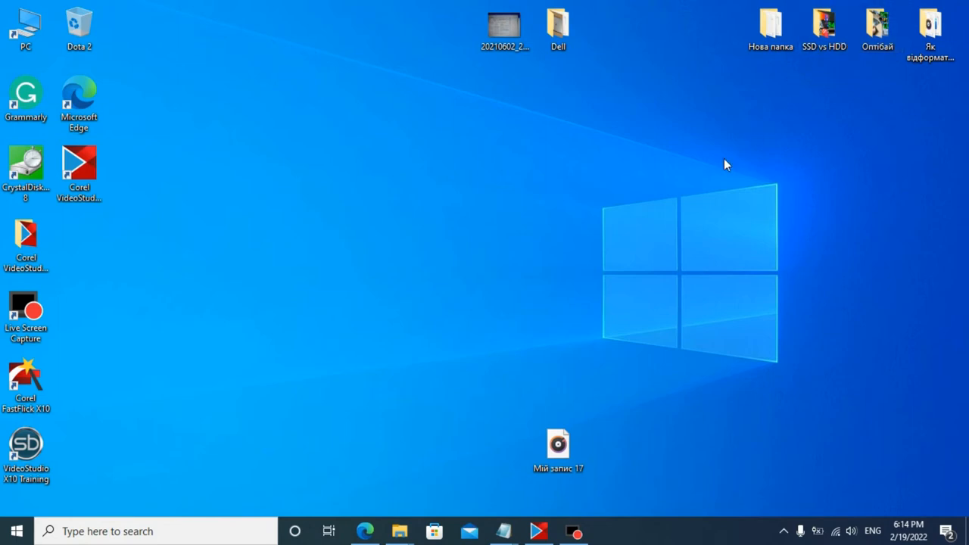
{"action": "double_click", "coordinate": [557, 23]}
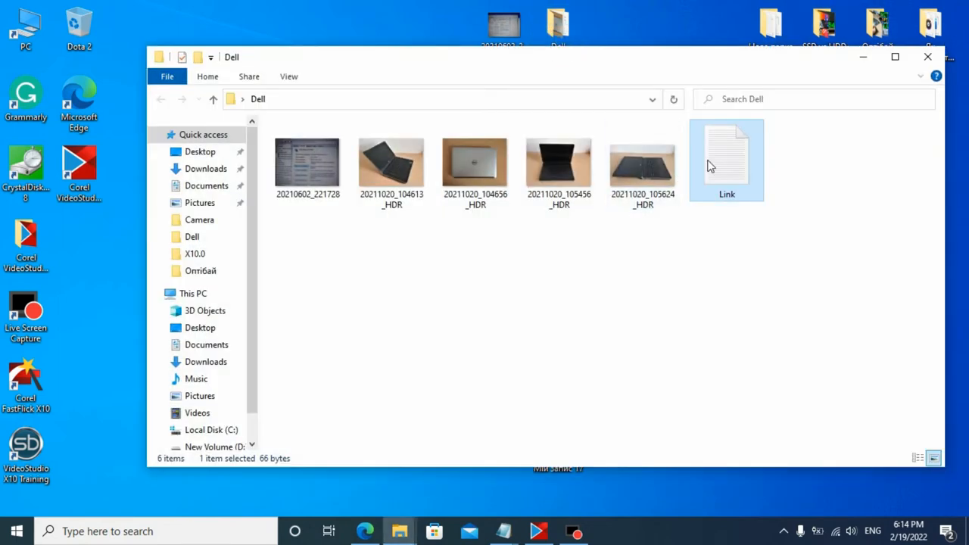
{"action": "double_click", "coordinate": [726, 159]}
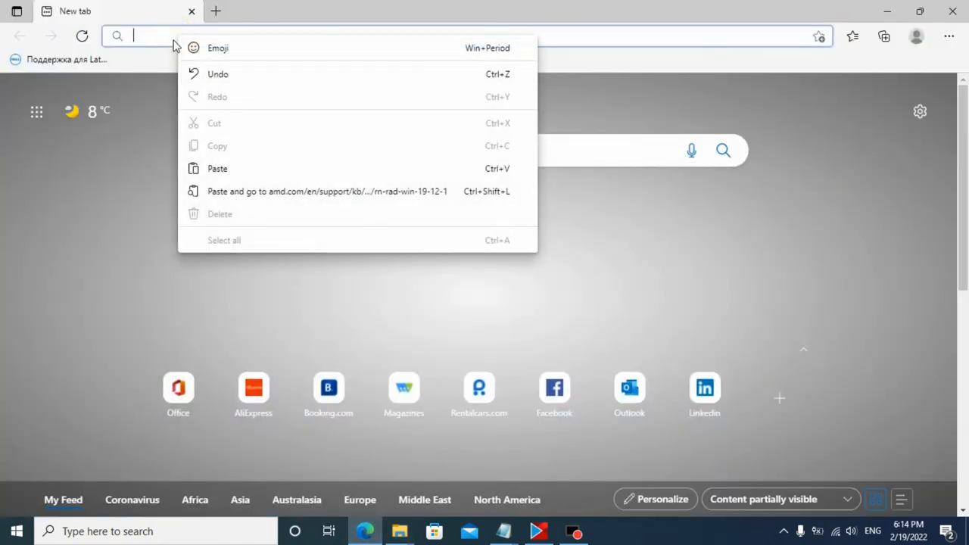
Step: Load the Adrenalin 2019 19.12.1 release notes from the copied link and scroll the compatibility lists
{"action": "left_click", "coordinate": [217, 168]}
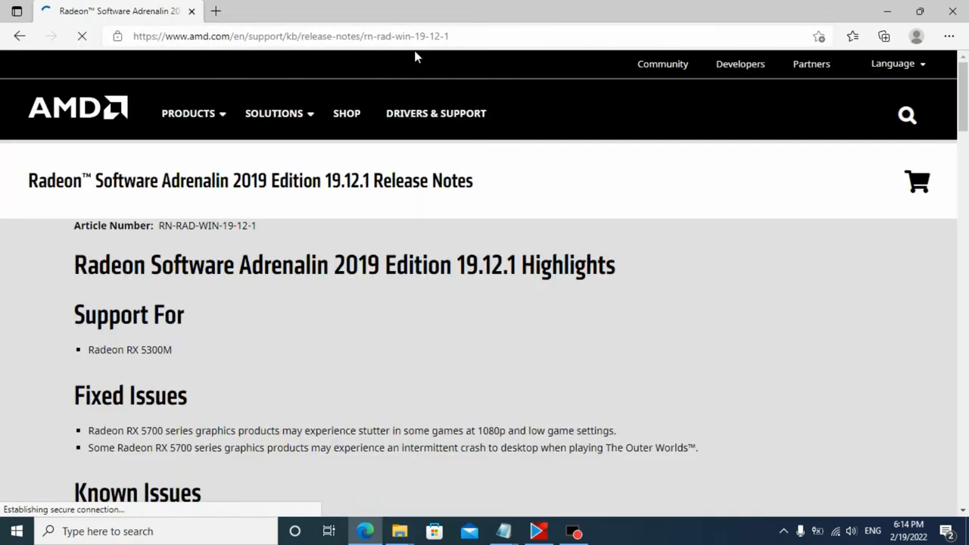
{"action": "scroll", "scroll_direction": "down", "scroll_amount": 3}
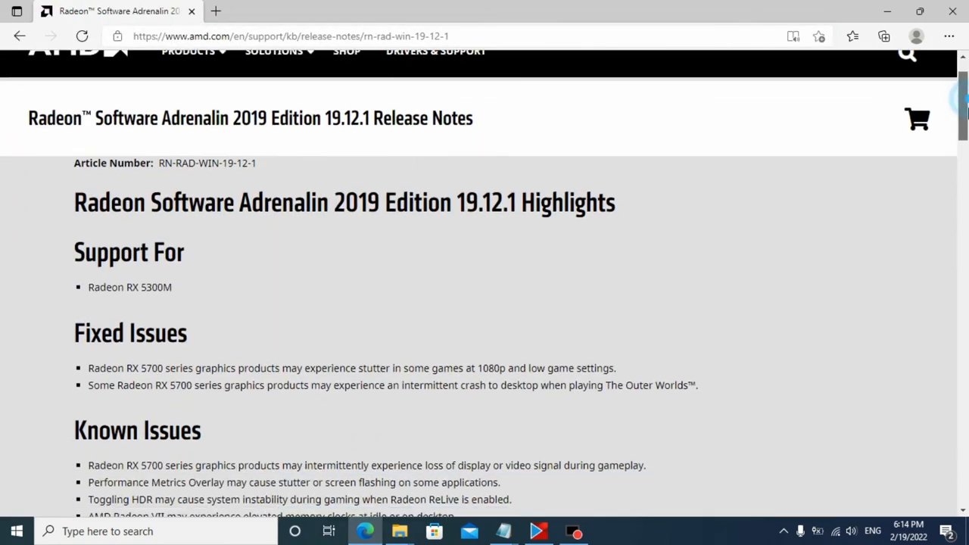
{"action": "scroll", "scroll_direction": "down", "scroll_amount": 3}
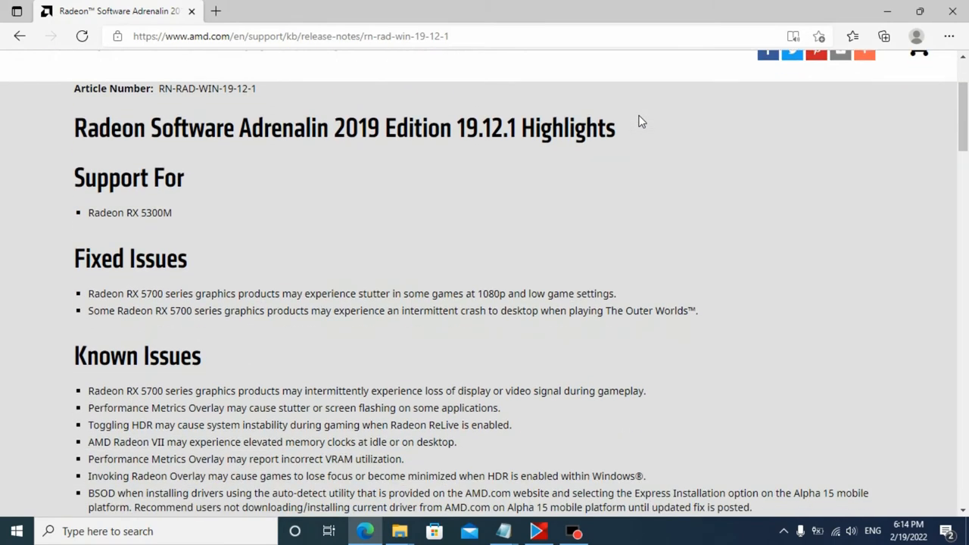
{"action": "scroll", "scroll_direction": "down", "scroll_amount": 3}
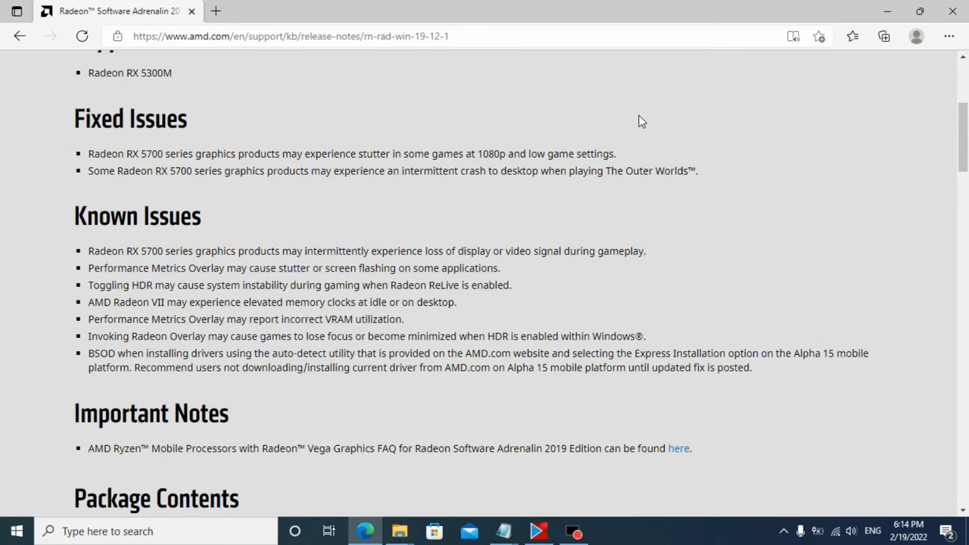
{"action": "scroll", "scroll_direction": "down", "scroll_amount": 3}
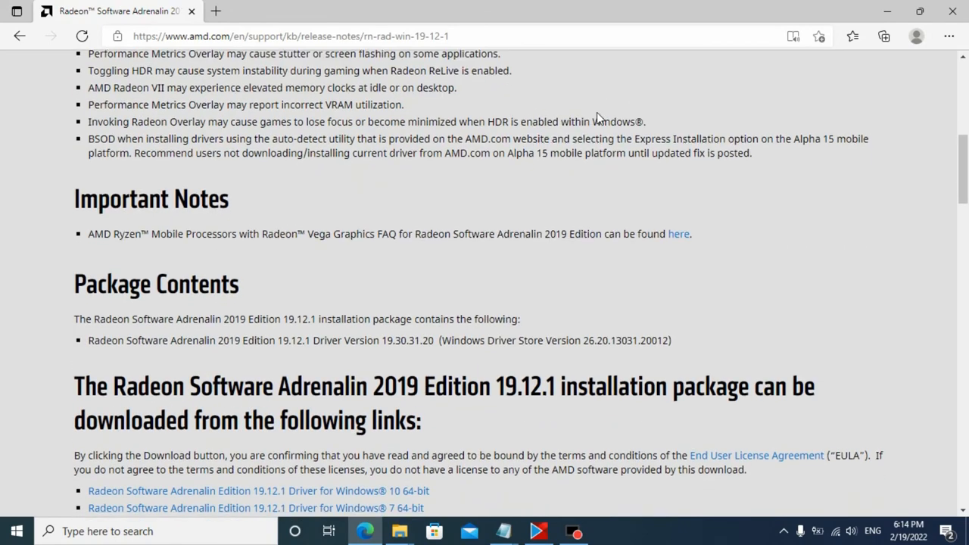
{"action": "scroll", "scroll_direction": "down", "scroll_amount": 3}
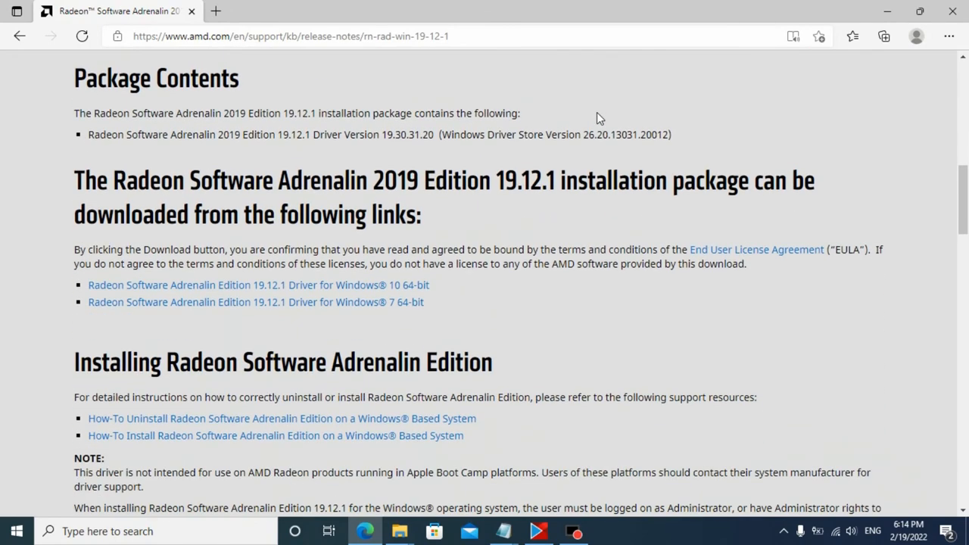
{"action": "scroll", "scroll_direction": "down", "scroll_amount": 3}
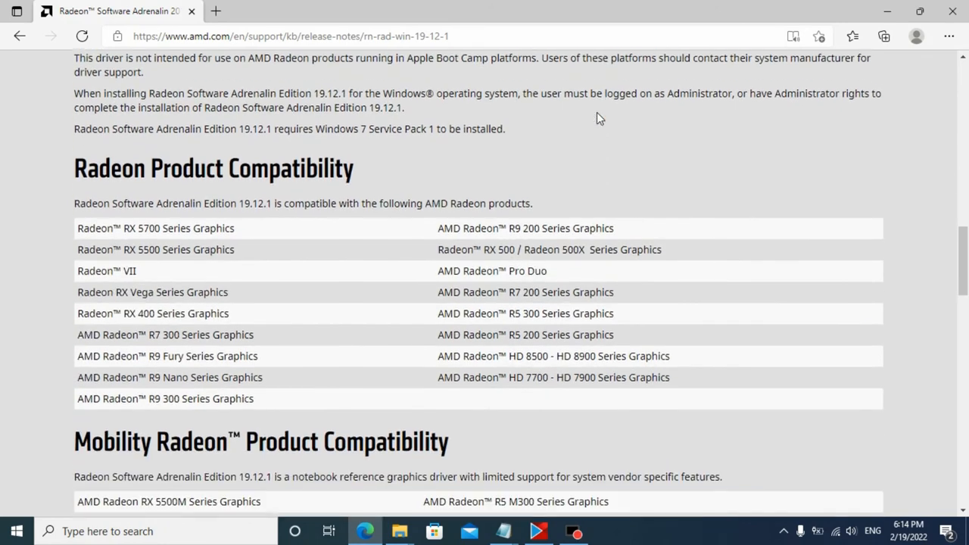
{"action": "scroll", "scroll_direction": "down", "scroll_amount": 3}
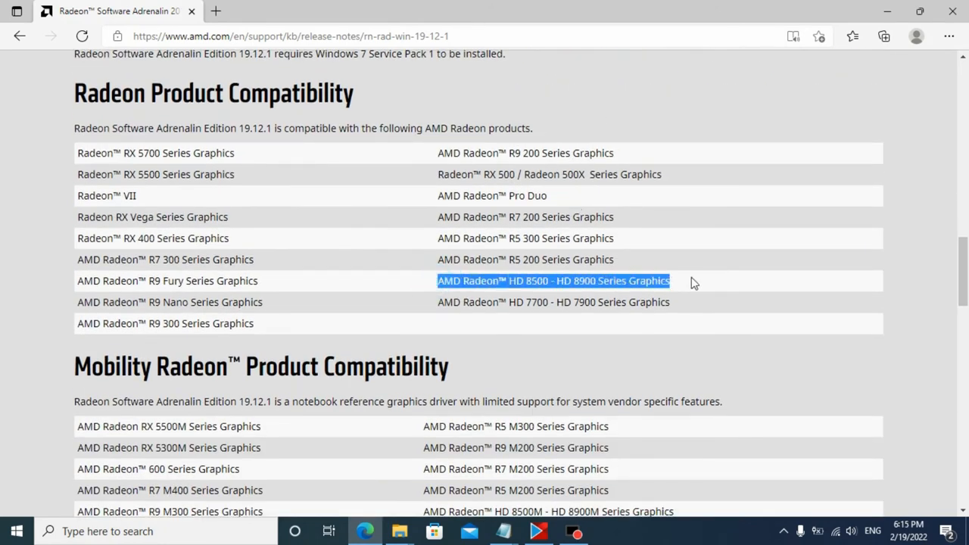
{"action": "mouse_move", "coordinate": [302, 294]}
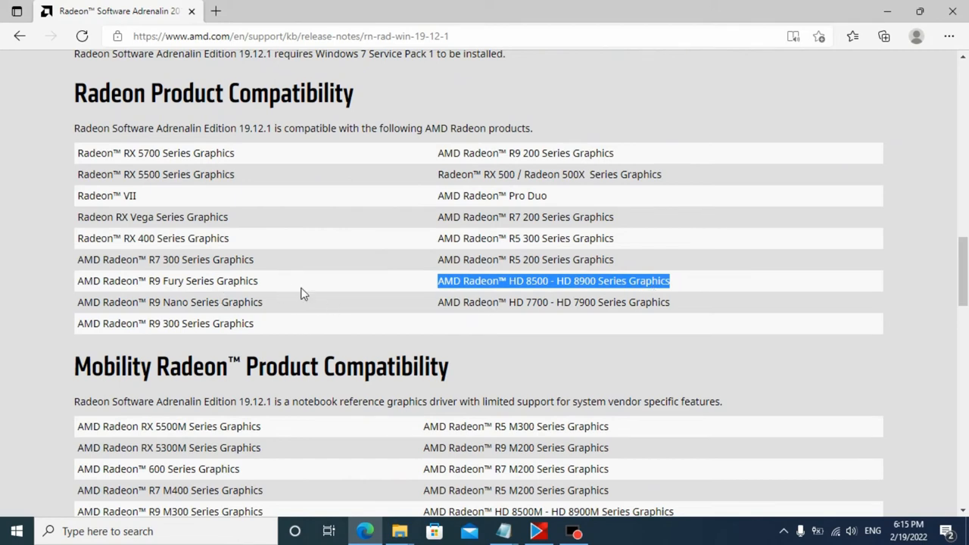
{"action": "scroll", "scroll_direction": "down", "scroll_amount": 3}
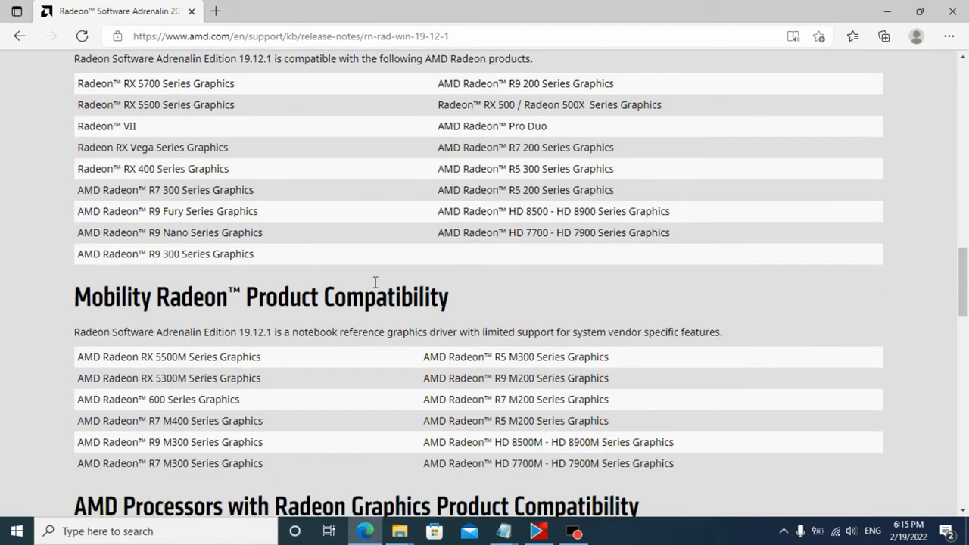
{"action": "scroll", "scroll_direction": "down", "scroll_amount": 3}
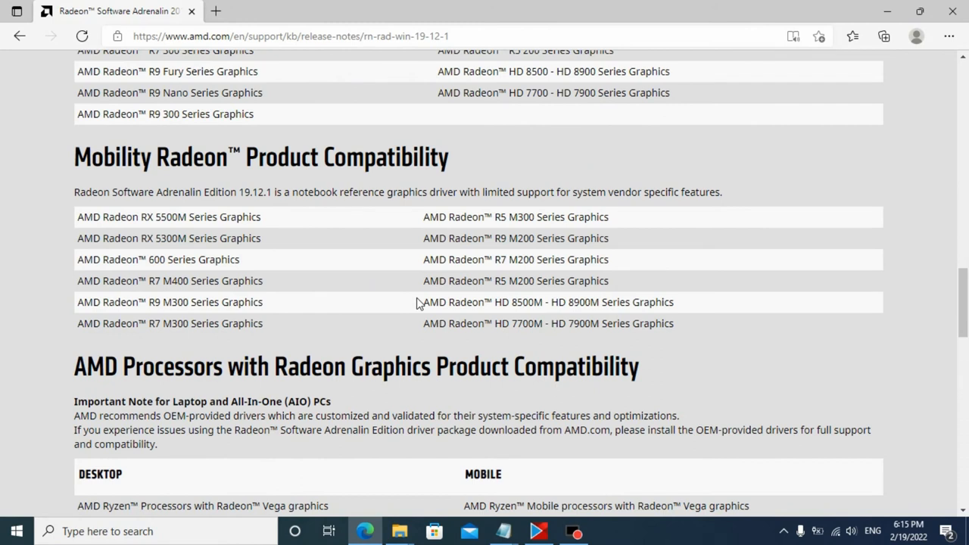
Step: Review the Windows 10 and Windows 7 driver download links
{"action": "double_click", "coordinate": [547, 302]}
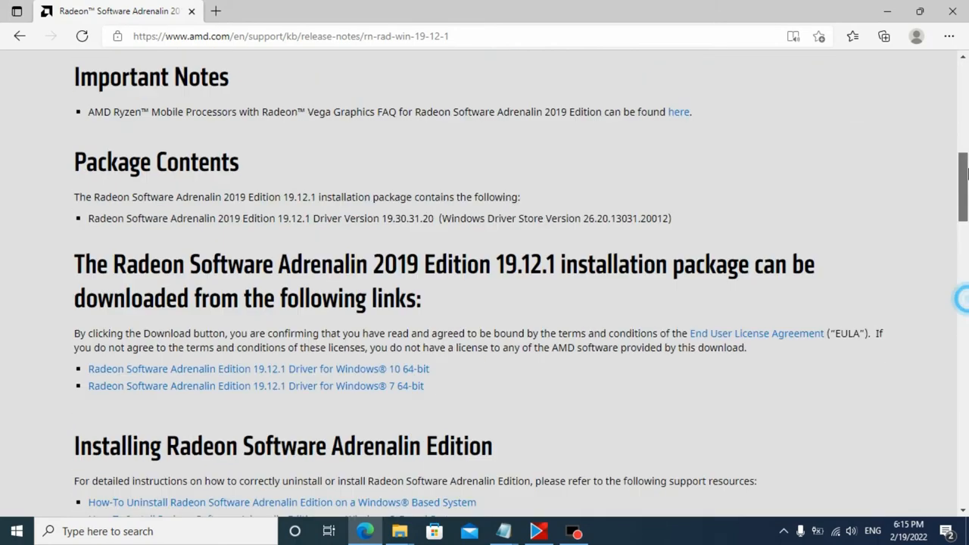
{"action": "scroll", "scroll_direction": "up", "scroll_amount": 3}
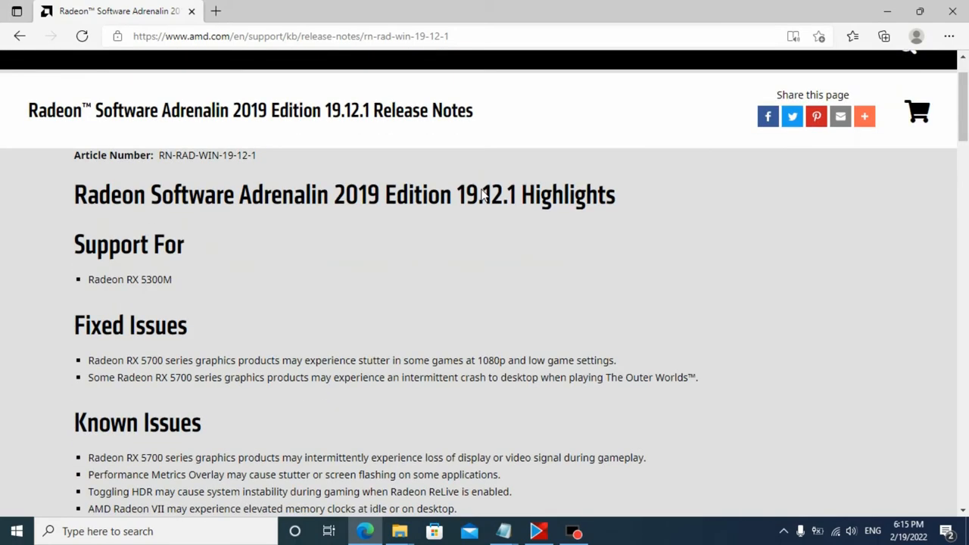
{"action": "scroll", "scroll_direction": "down", "scroll_amount": 3}
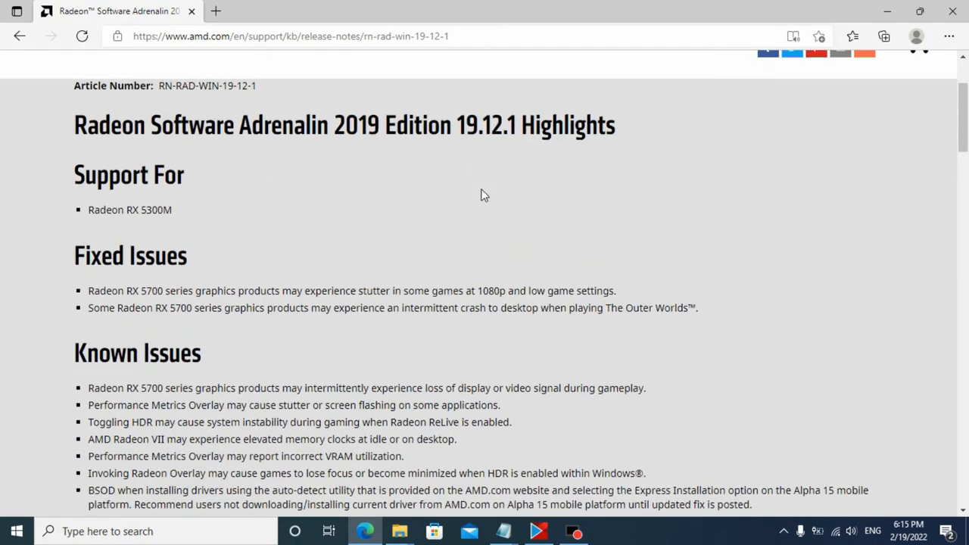
{"action": "scroll", "scroll_direction": "up", "scroll_amount": 3}
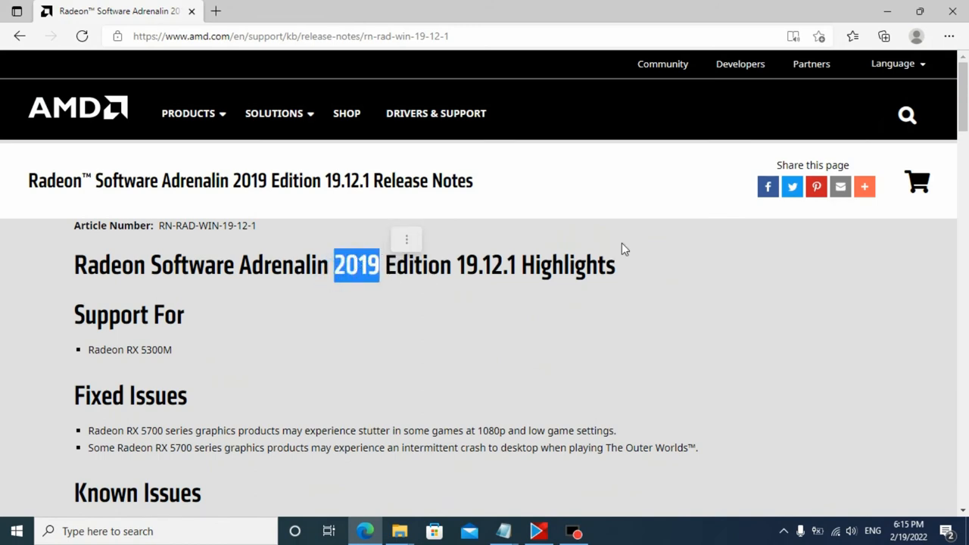
{"action": "scroll", "scroll_direction": "down", "scroll_amount": 3}
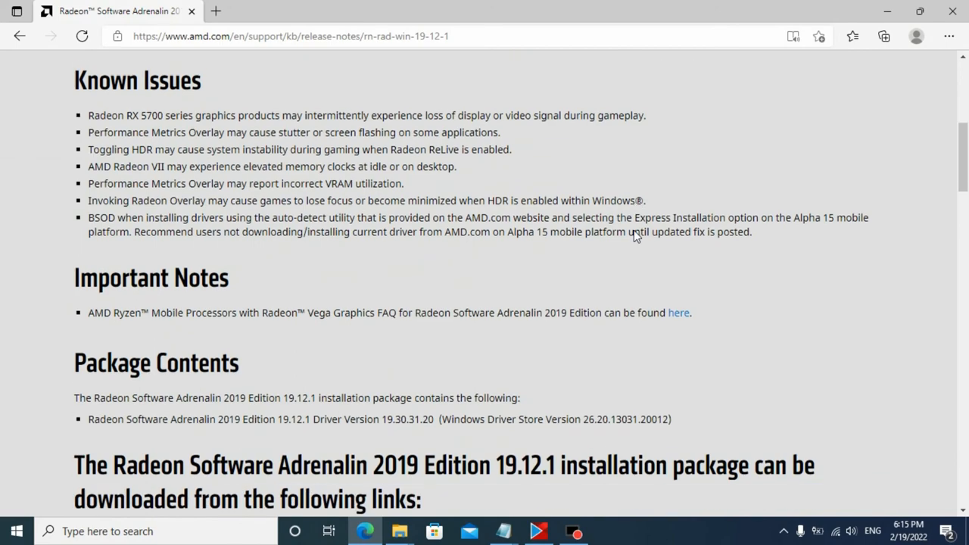
{"action": "scroll", "scroll_direction": "down", "scroll_amount": 3}
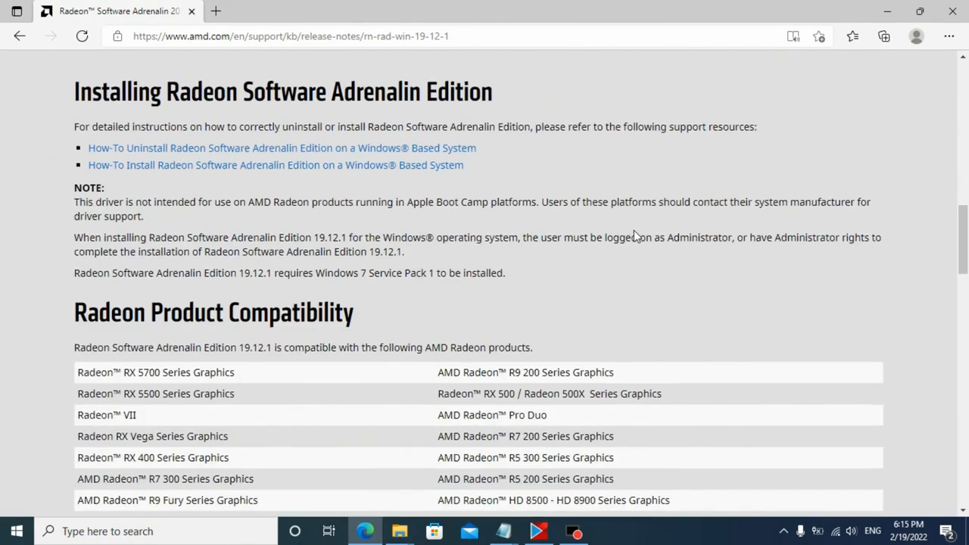
{"action": "scroll", "scroll_direction": "down", "scroll_amount": 3}
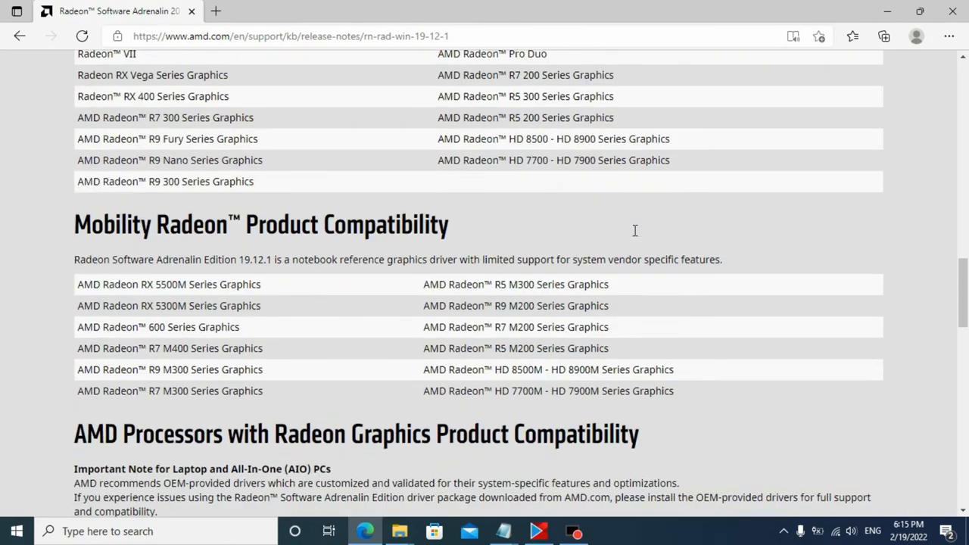
{"action": "scroll", "scroll_direction": "down", "scroll_amount": 3}
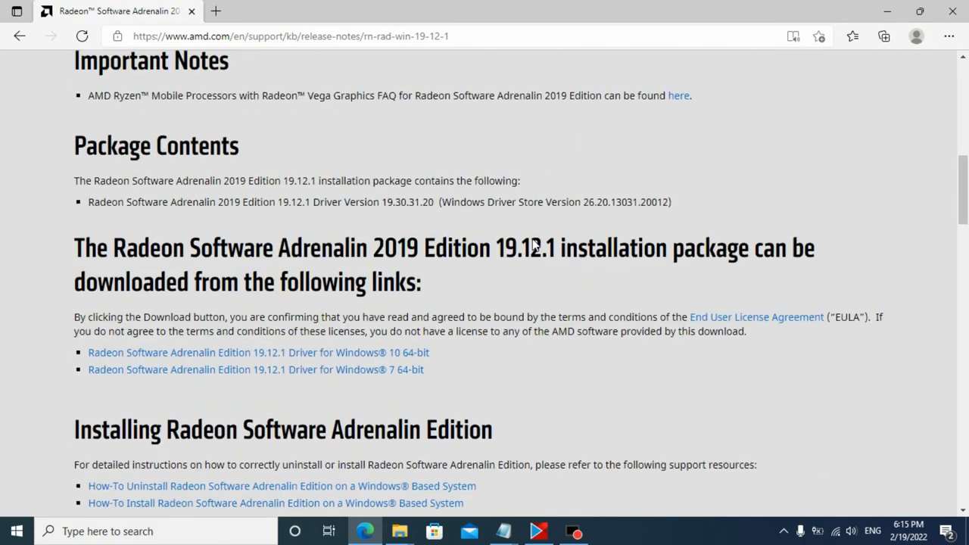
{"action": "mouse_move", "coordinate": [393, 359]}
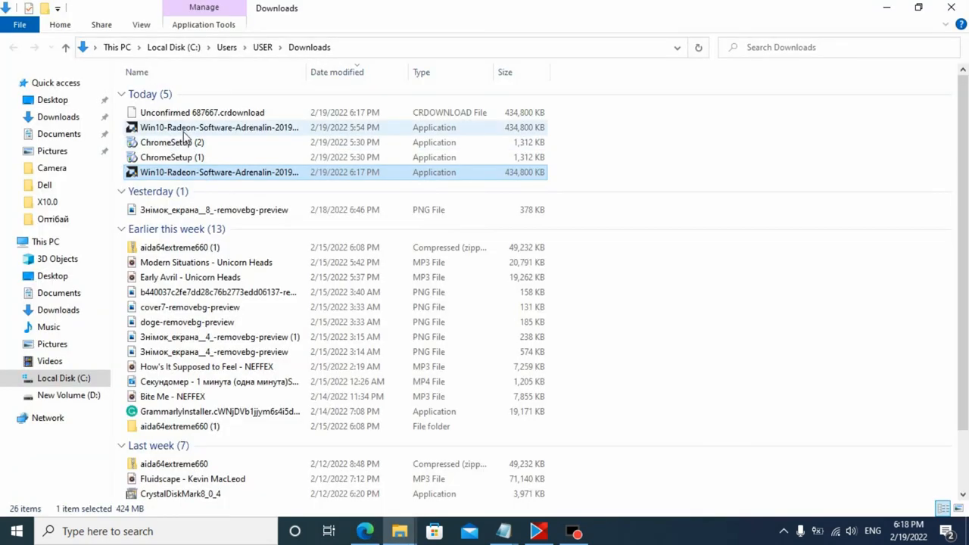
Step: Select the earlier Win10-Radeon-Software-Adrenalin-2019 installer in Downloads
{"action": "left_click", "coordinate": [219, 128]}
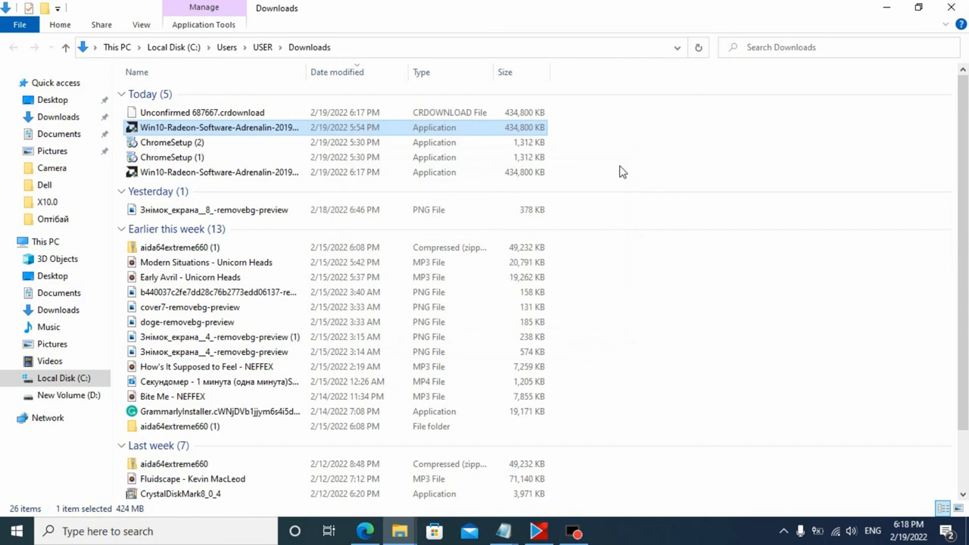
{"action": "mouse_move", "coordinate": [255, 135]}
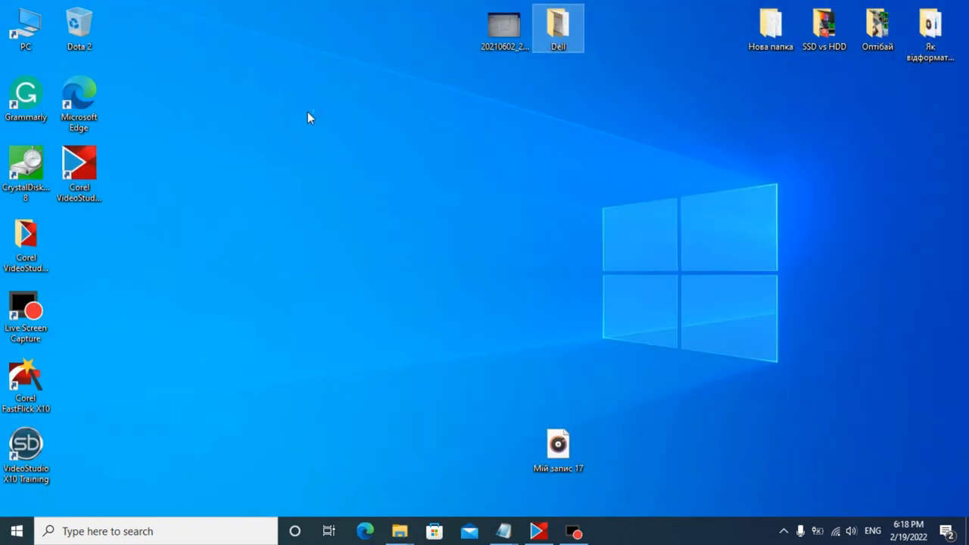
Step: Bring up the Start menu's power options, then dismiss the menu
{"action": "left_click", "coordinate": [308, 118]}
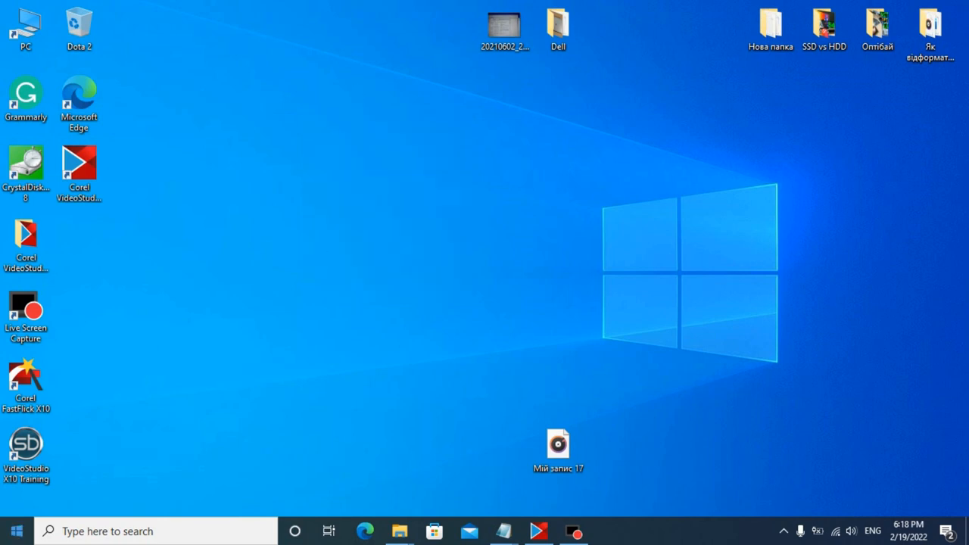
{"action": "left_click", "coordinate": [15, 530]}
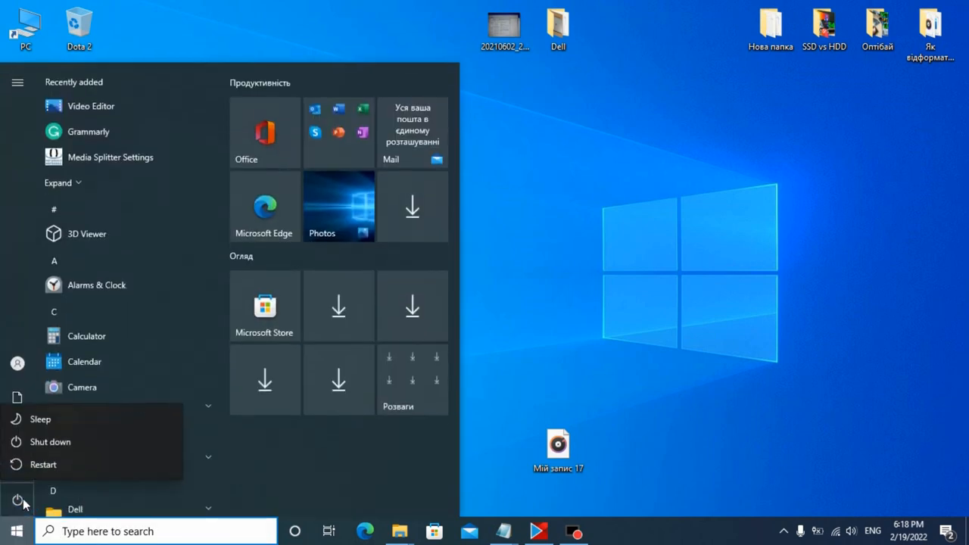
{"action": "mouse_move", "coordinate": [61, 465]}
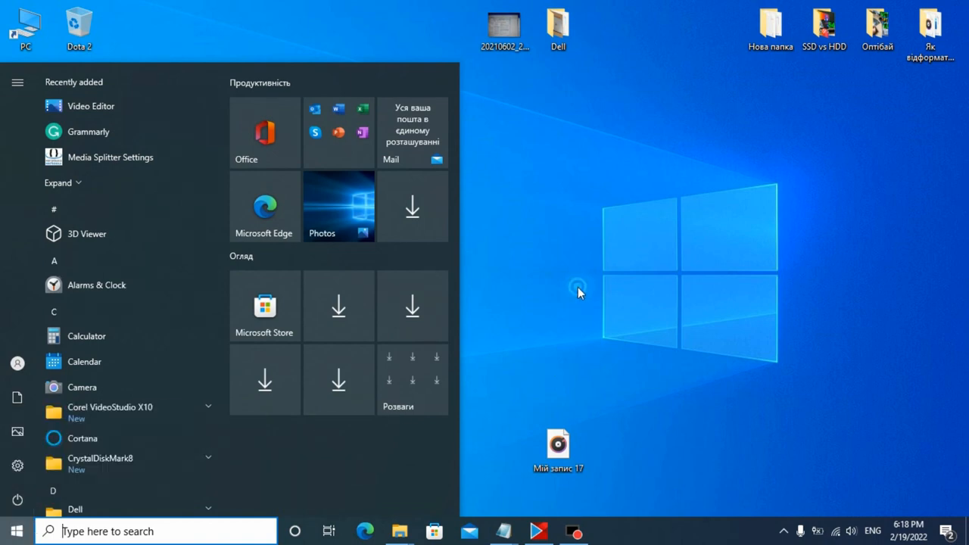
{"action": "left_click", "coordinate": [579, 293]}
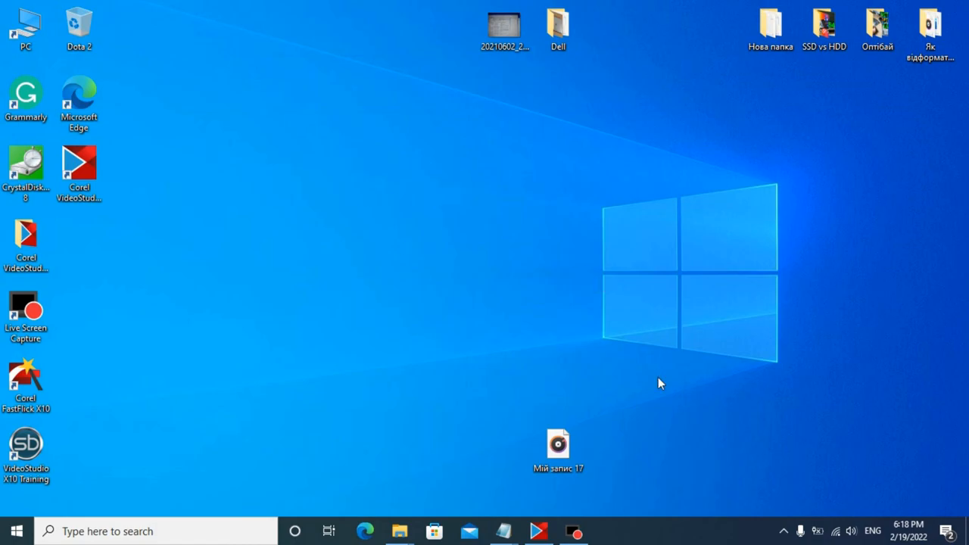